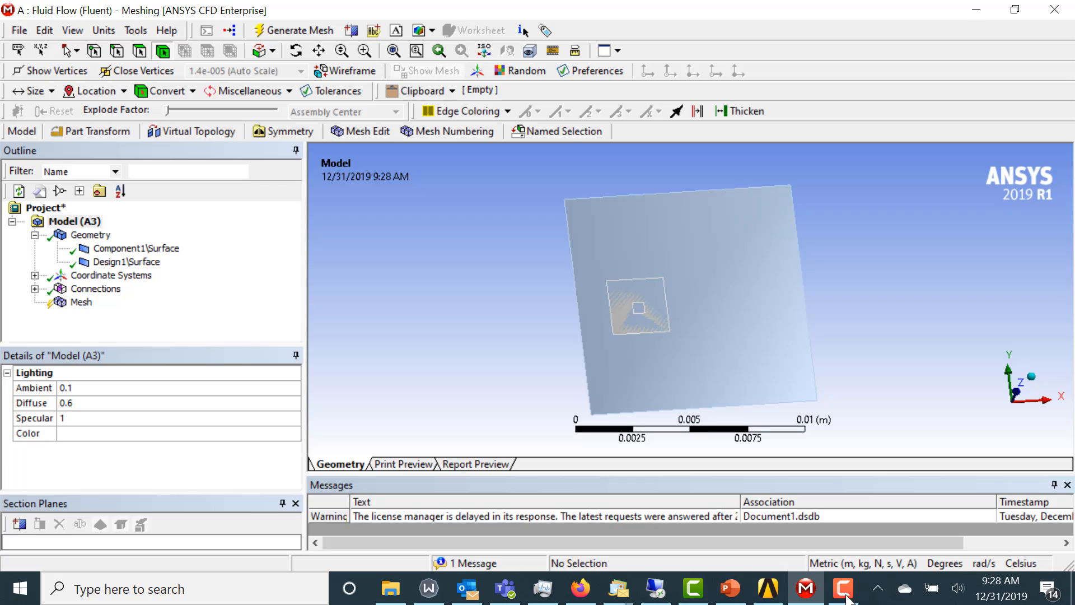
mouse_move(652, 328)
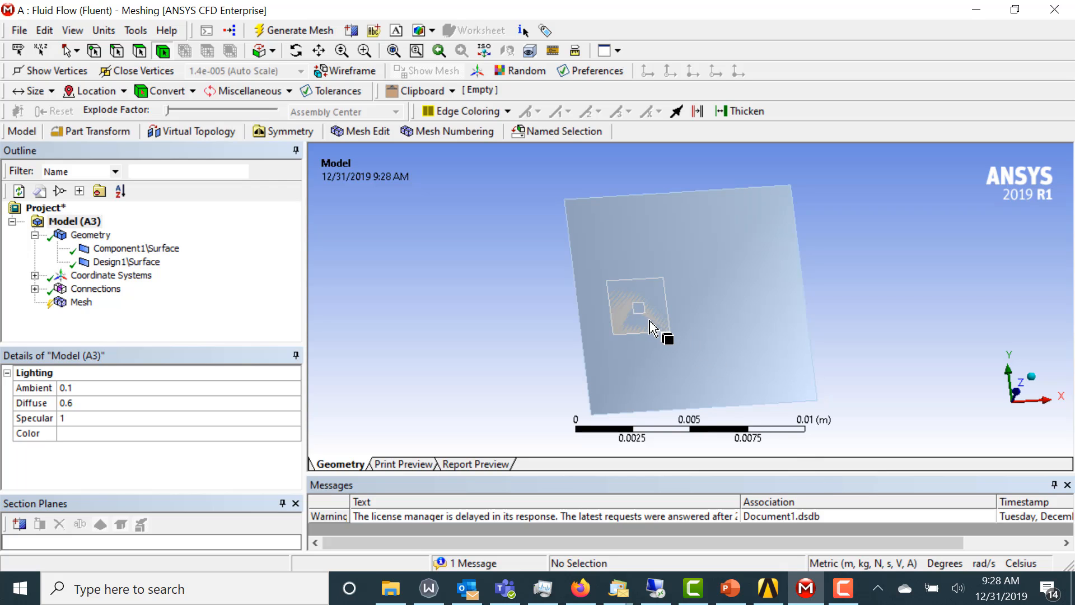
mouse_move(652, 313)
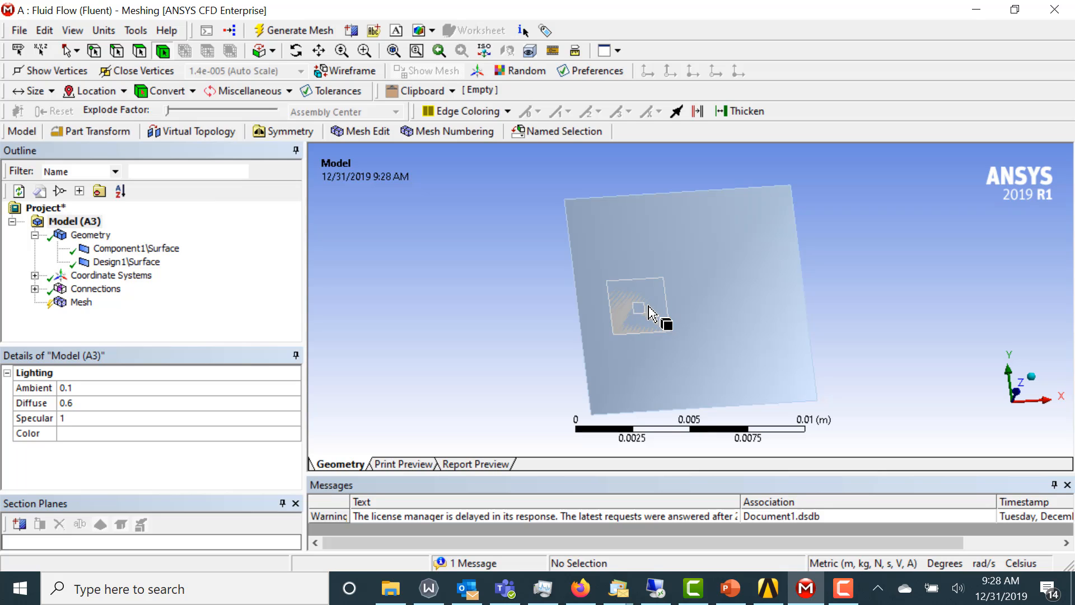
Step: Hide the component surface body, then invert visibility to view the other surface alone
right_click(138, 247)
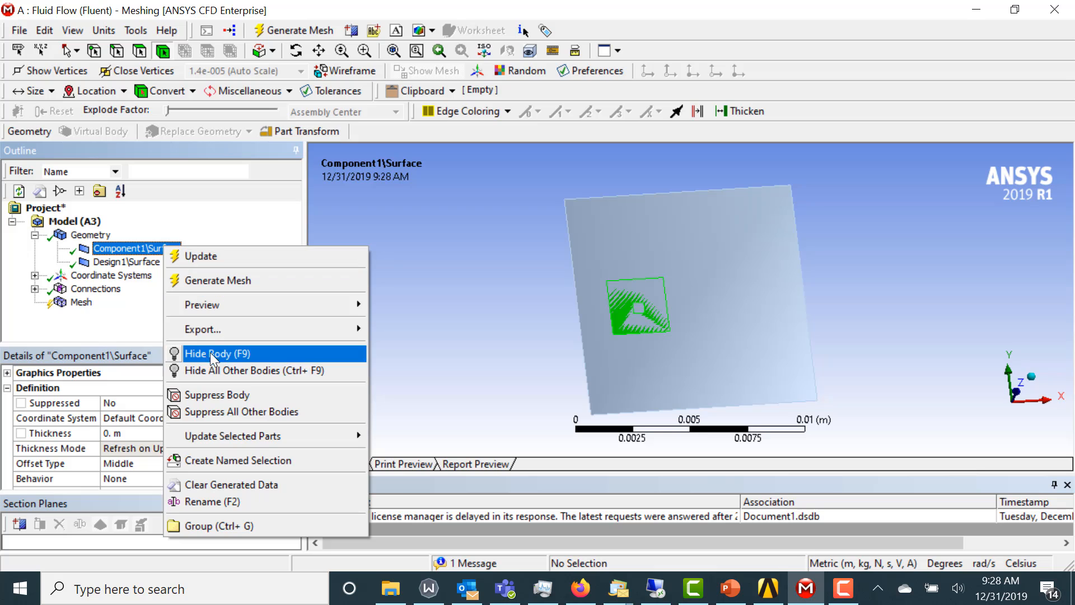
left_click(242, 371)
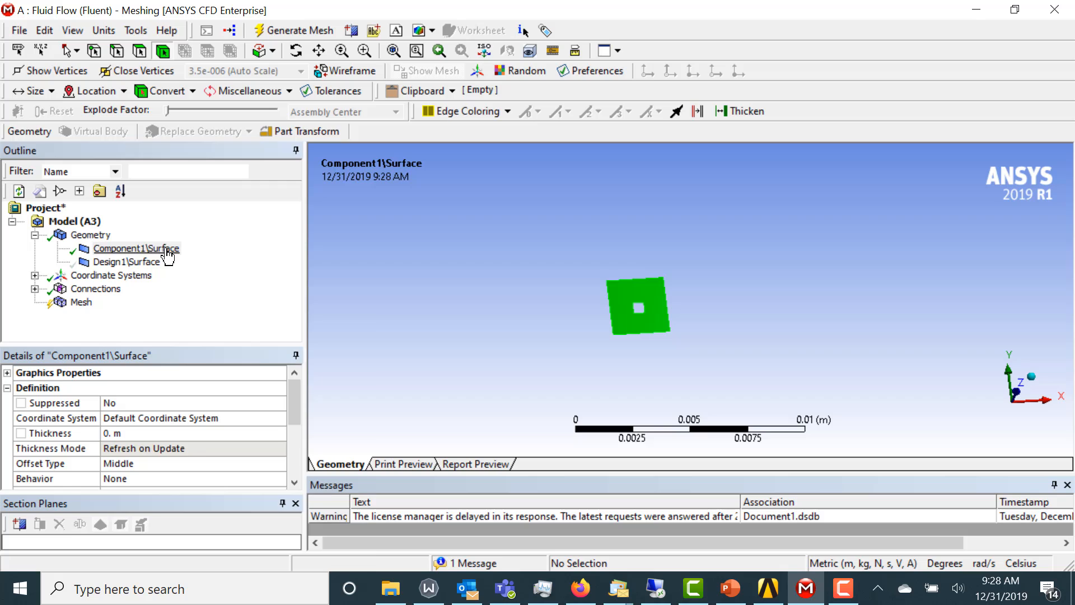
right_click(137, 247)
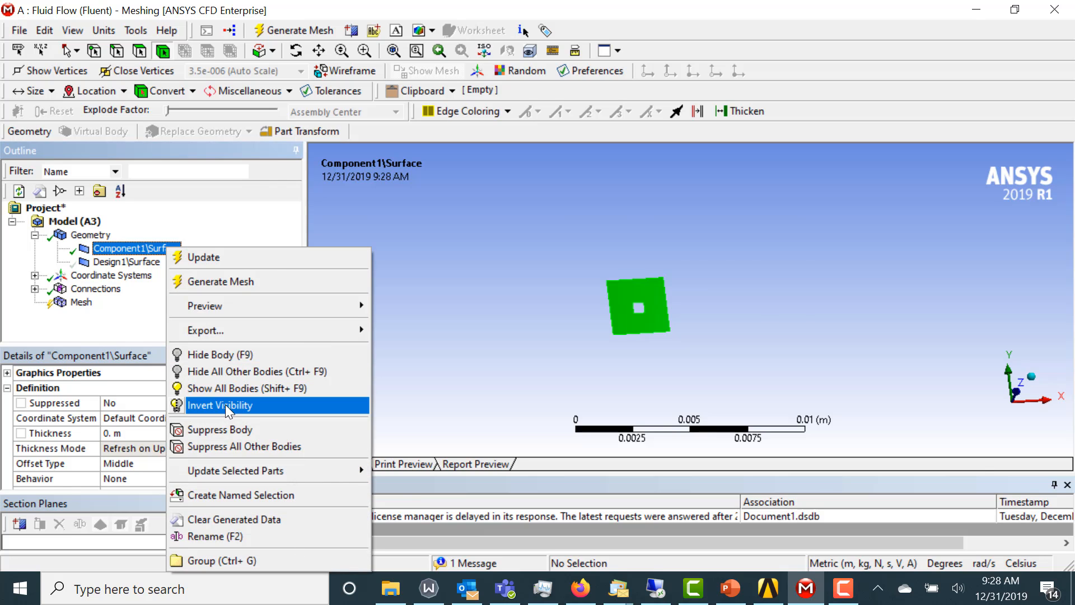
left_click(220, 405)
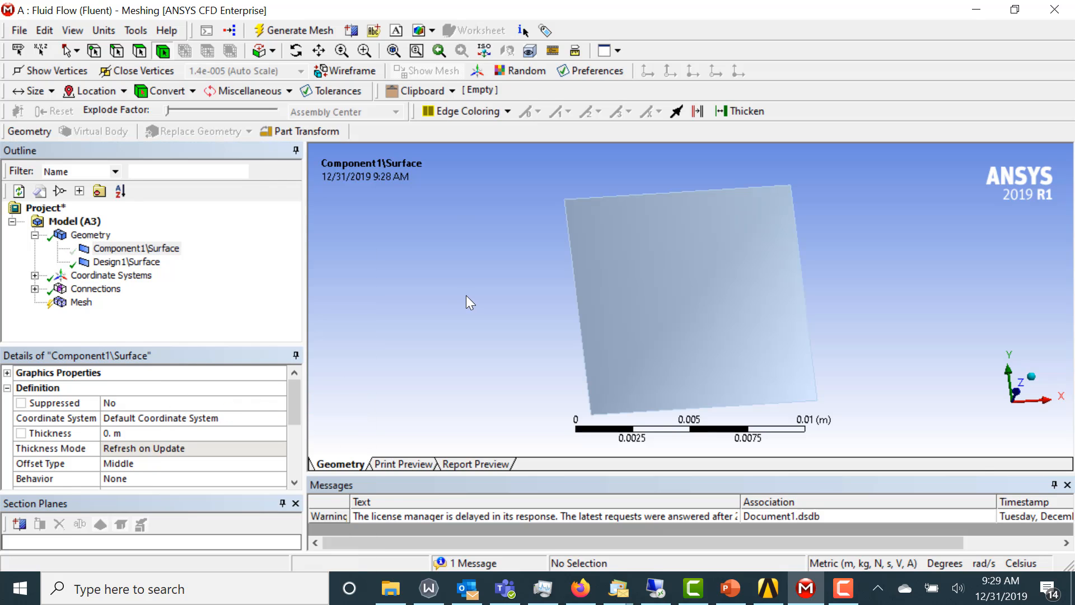
mouse_move(446, 256)
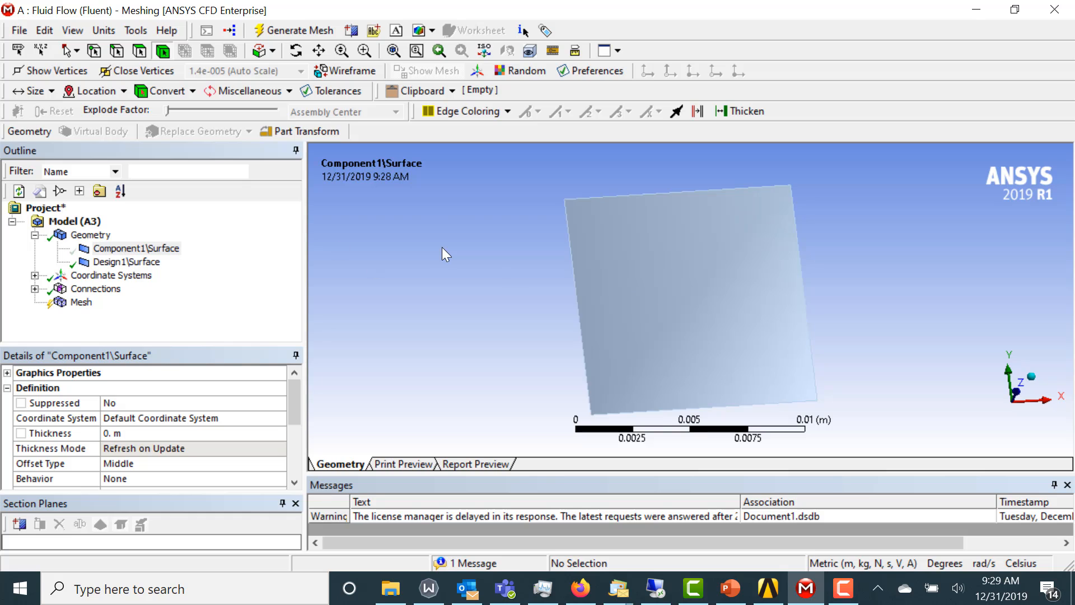
Step: Show all surface bodies again and bring up the Connections contacts
right_click(446, 253)
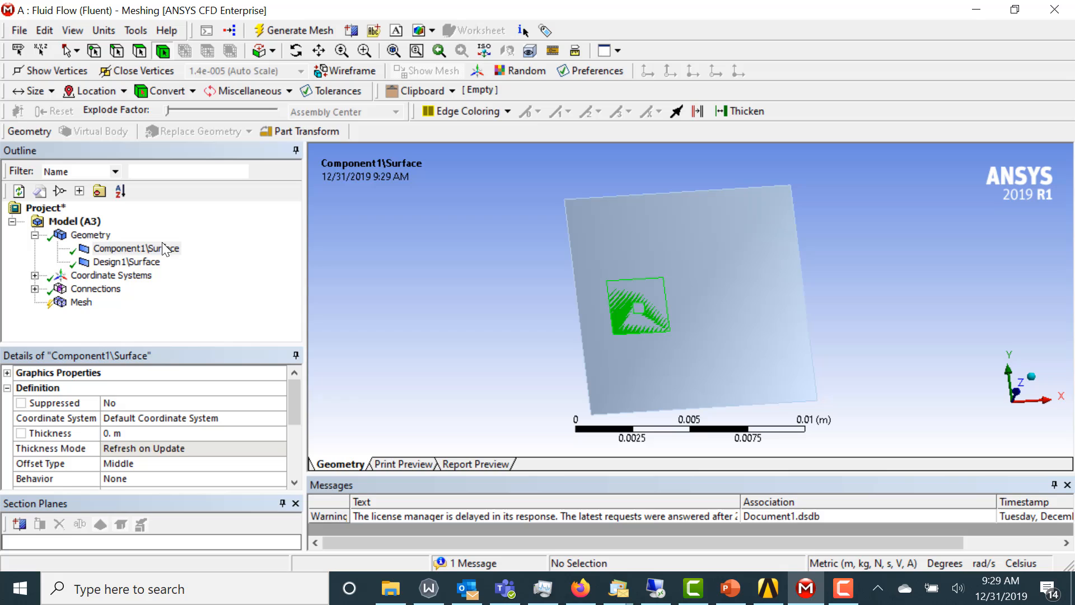
left_click(112, 303)
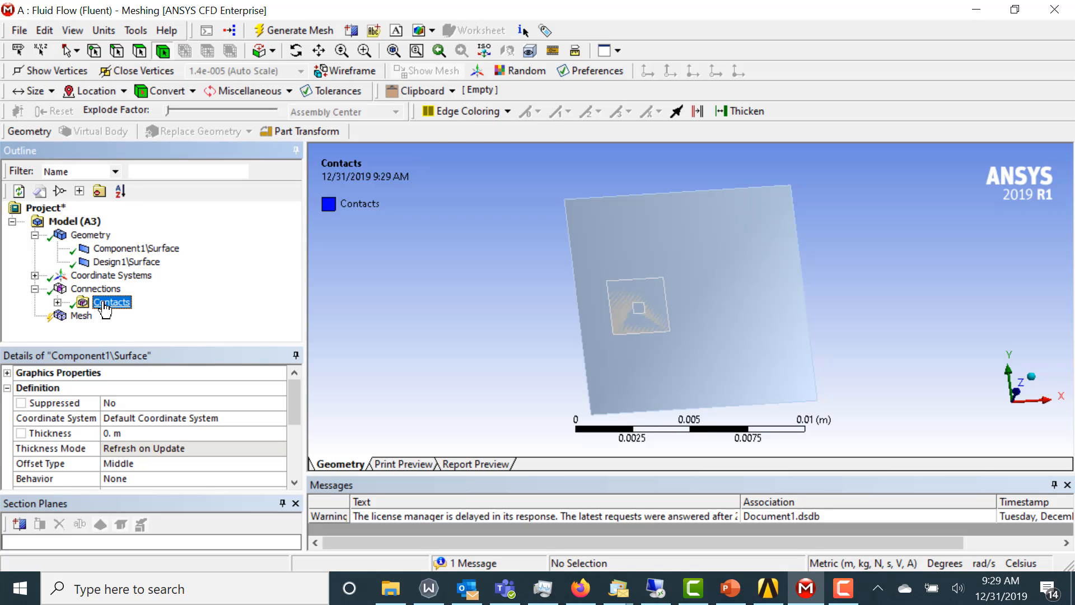
right_click(110, 302)
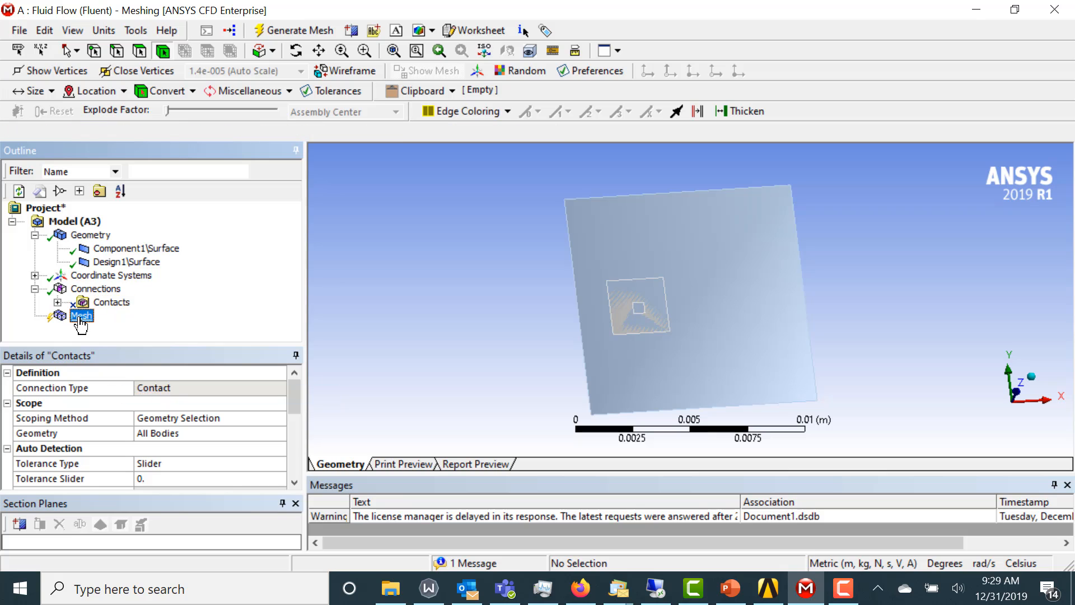
Step: Insert a body sizing control scoped to both surface bodies
right_click(80, 316)
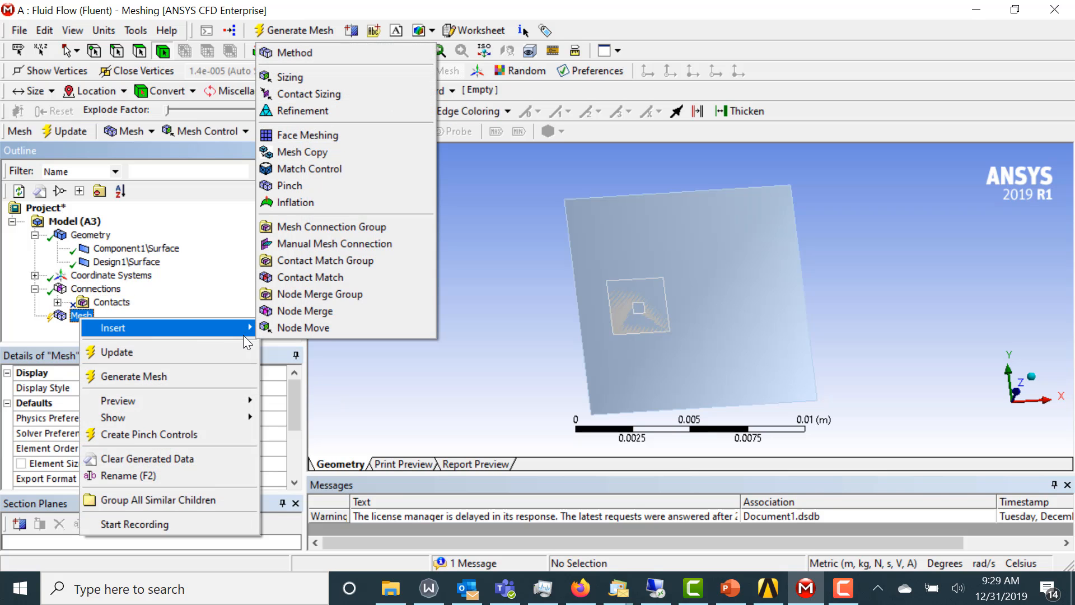
left_click(289, 76)
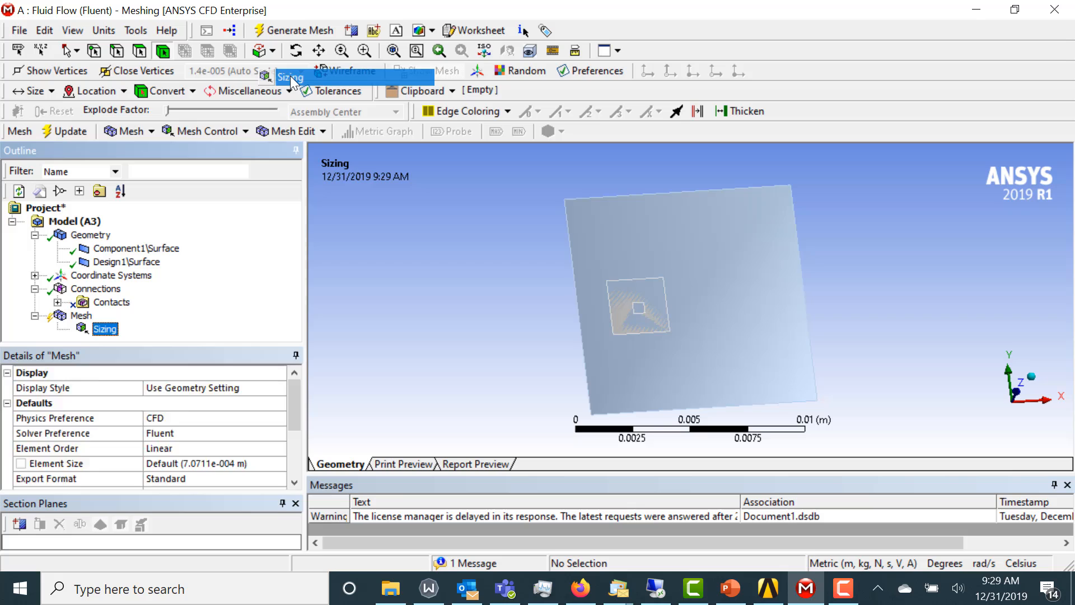
left_click(104, 329)
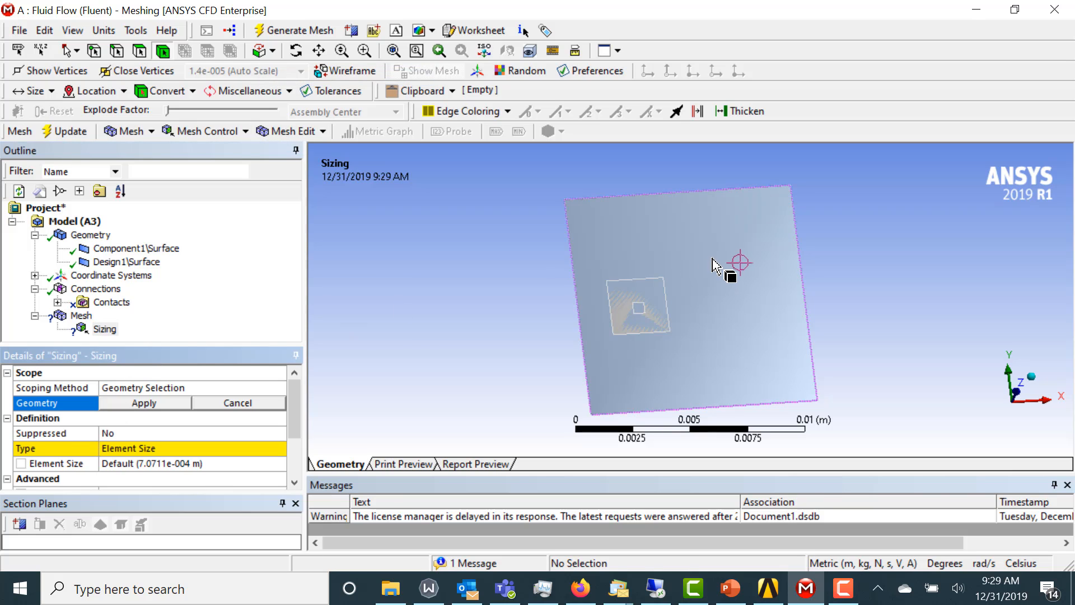
left_click(631, 343)
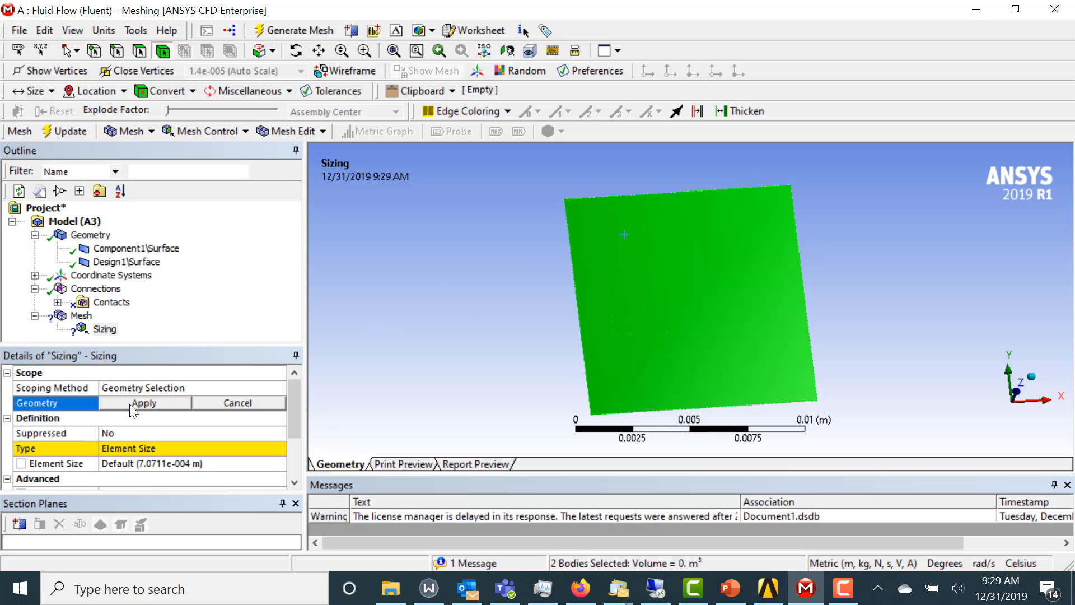
left_click(143, 403)
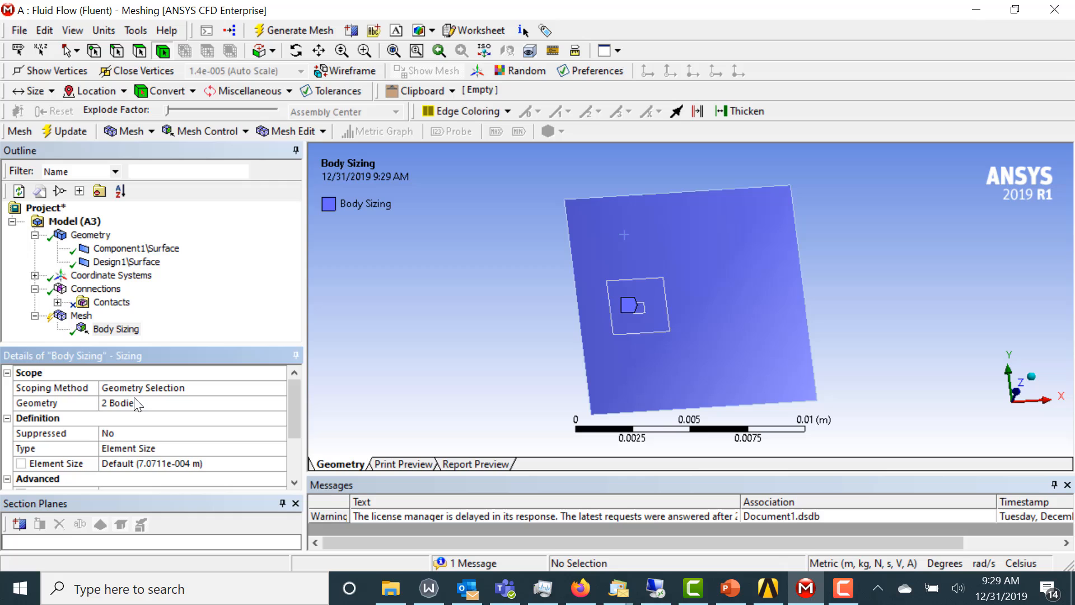
Step: Set the sizing element size to 1.e-004 m
left_click(168, 464)
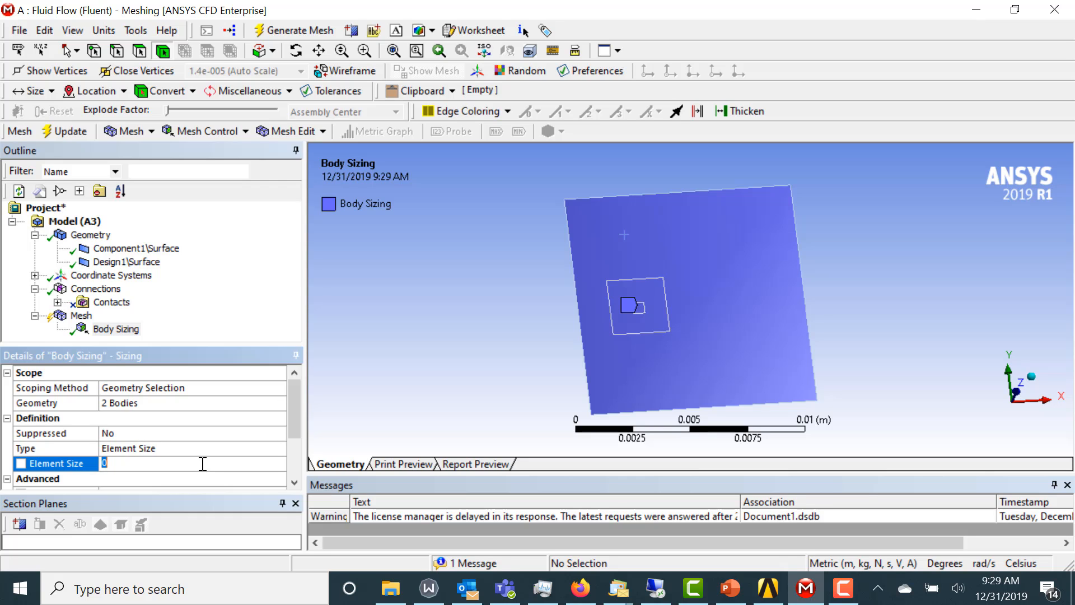
type("1.e-004 m")
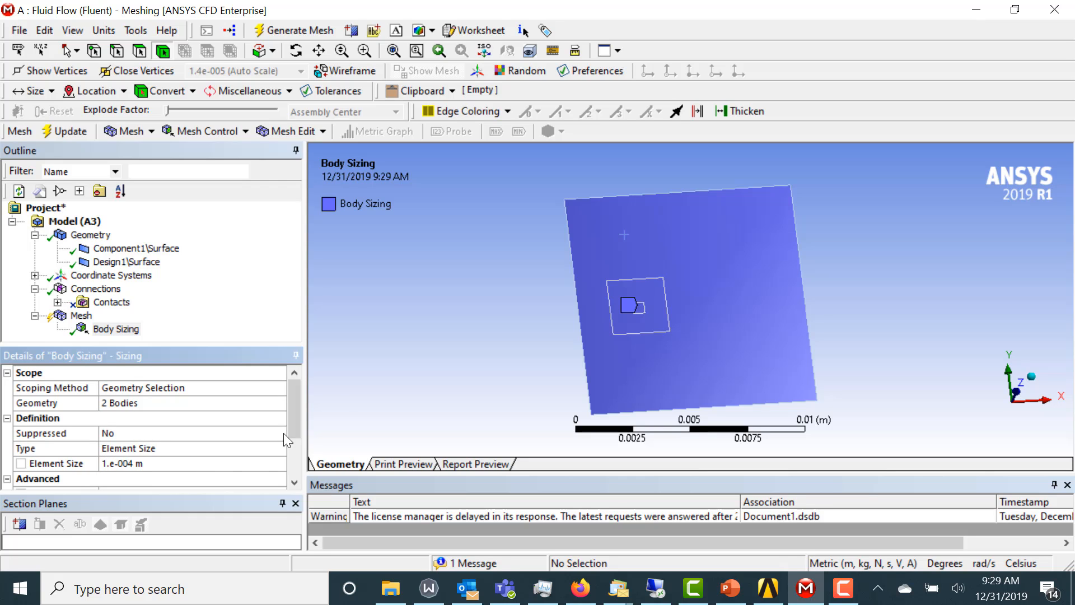
mouse_move(90, 236)
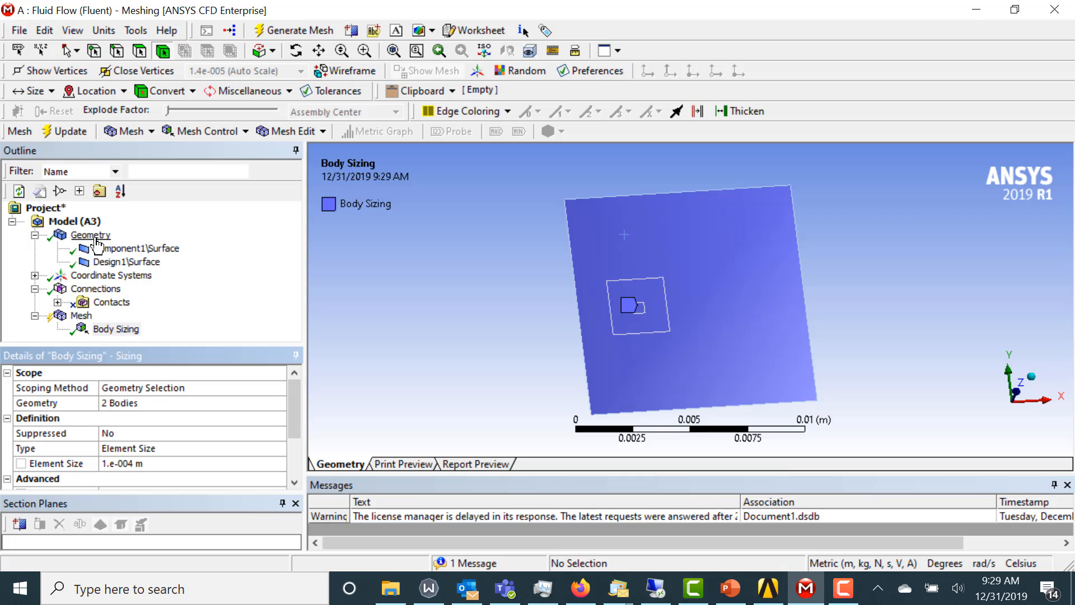
left_click(90, 235)
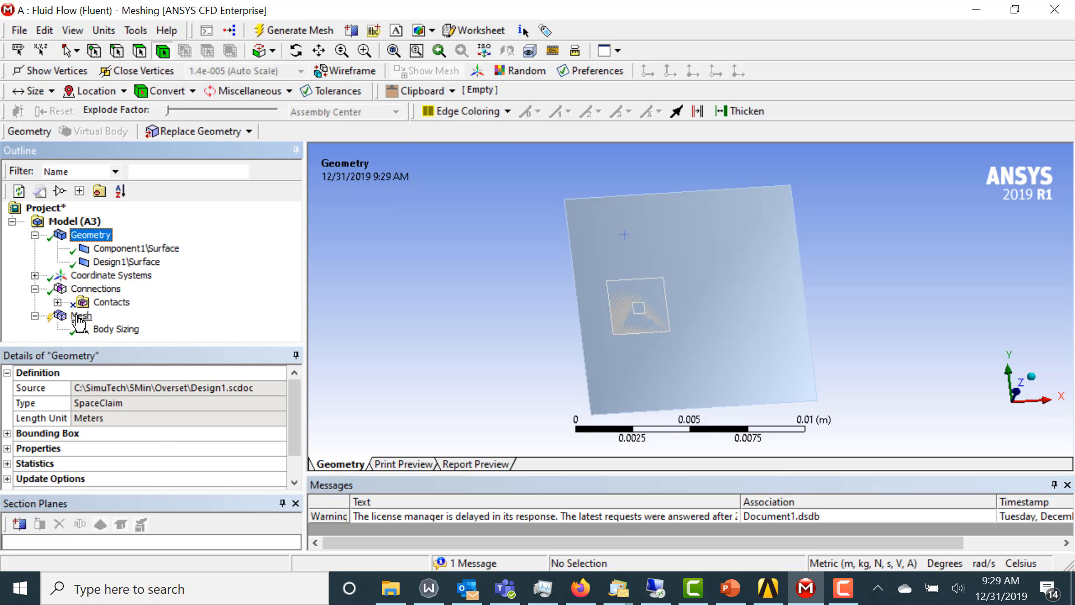
Step: Generate the mesh on the background and component surfaces
left_click(81, 316)
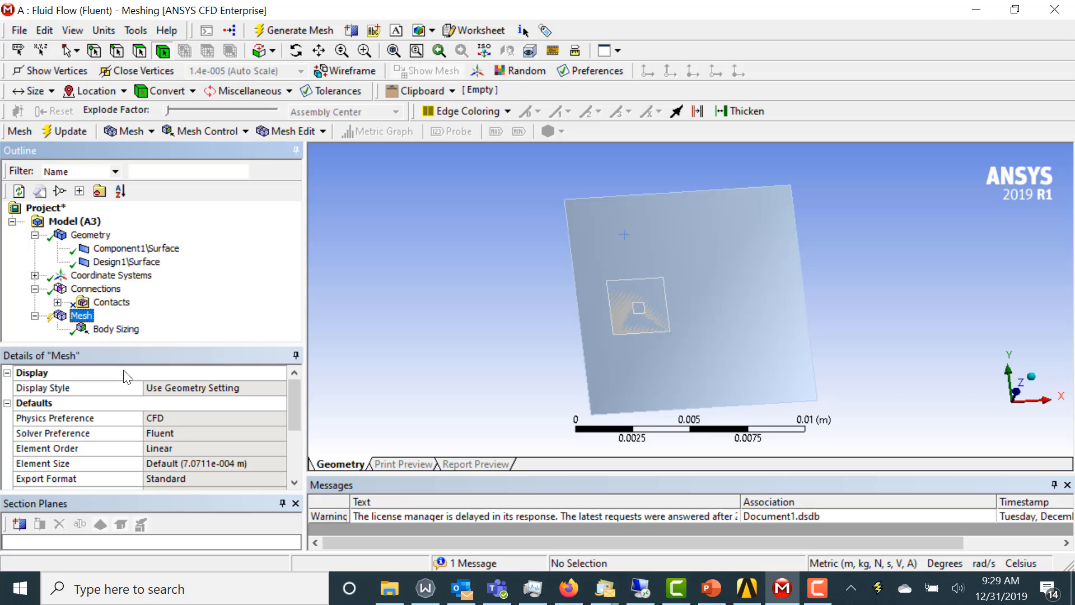
left_click(302, 31)
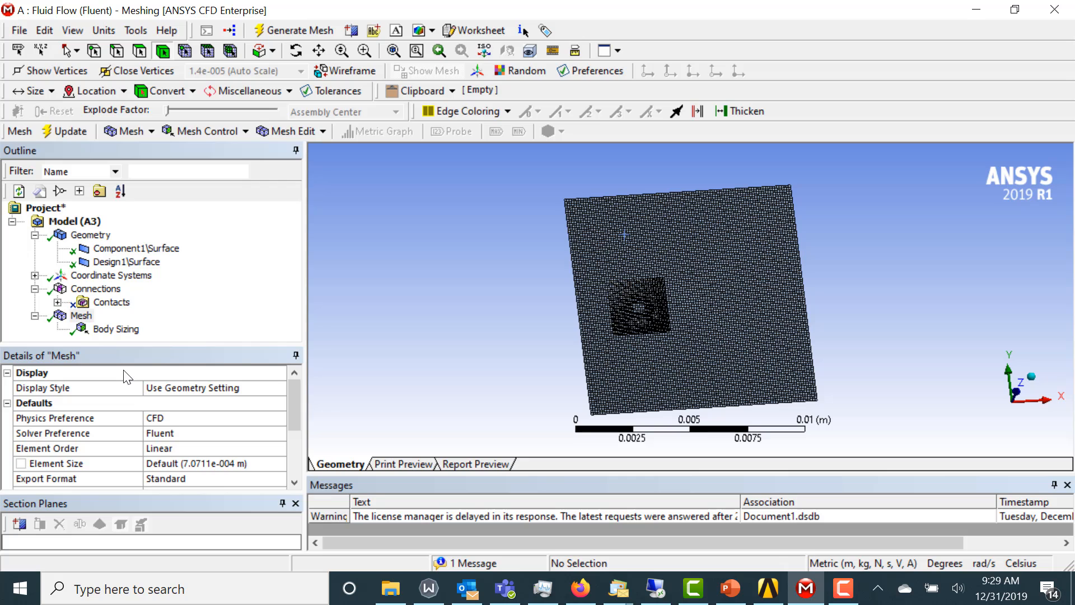
mouse_move(424, 265)
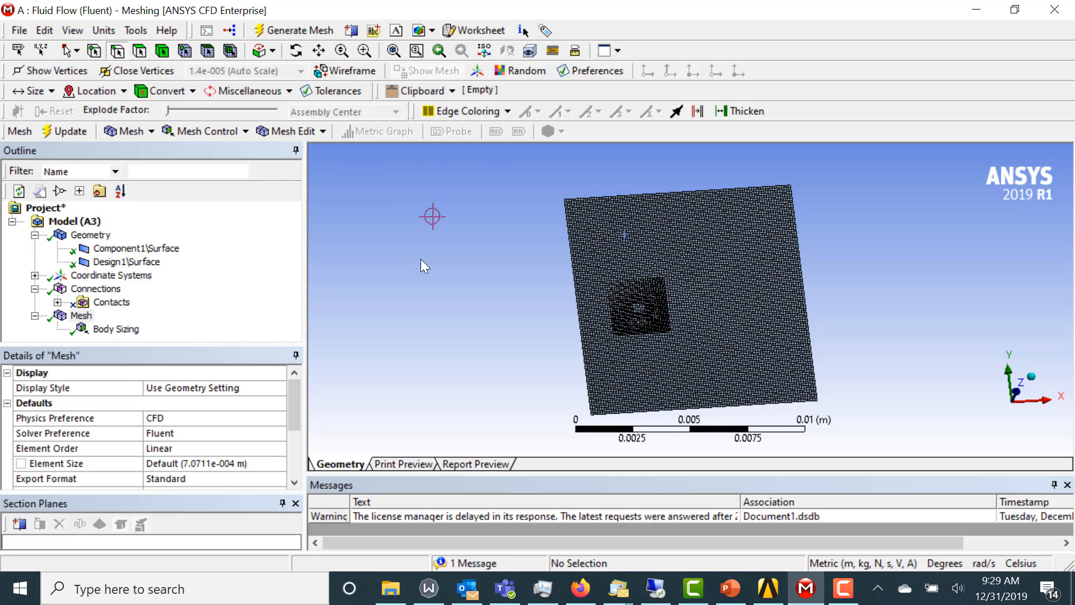
Step: Create a named selection from the right outer edge of the domain
right_click(574, 280)
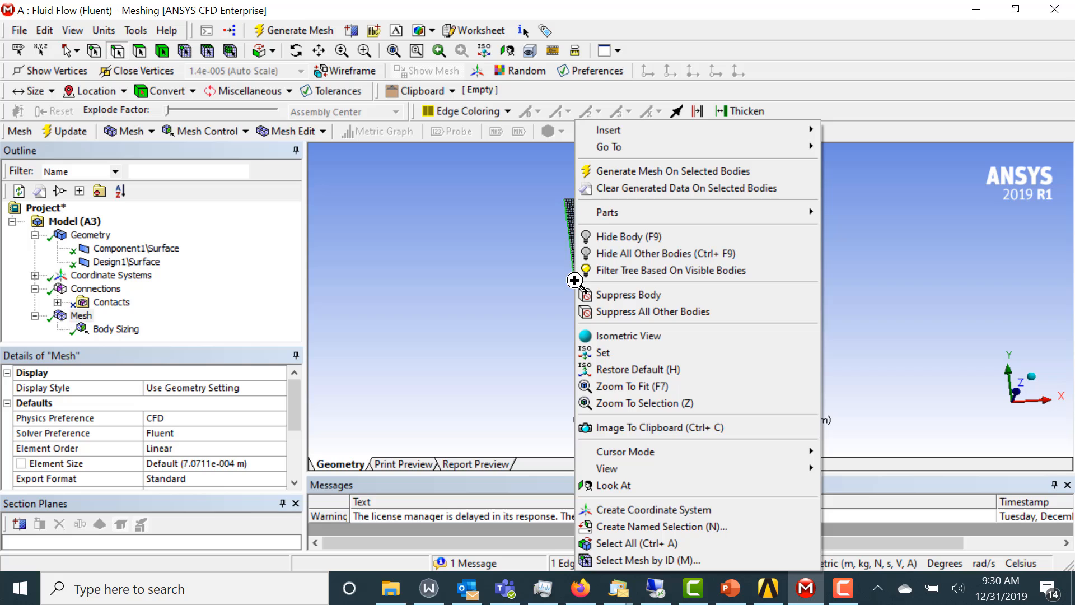
left_click(662, 527)
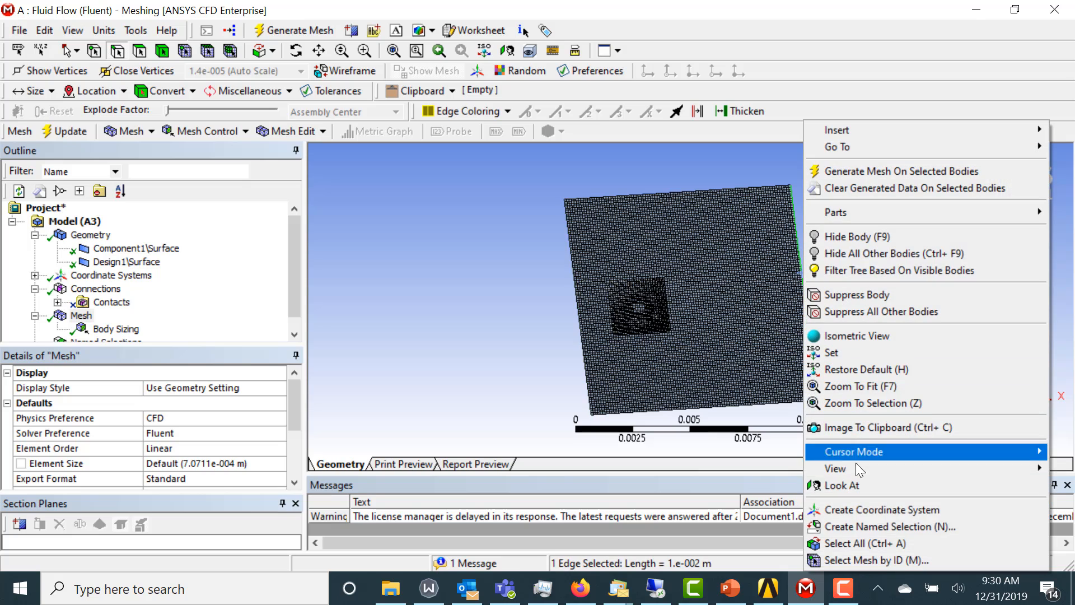
left_click(880, 526)
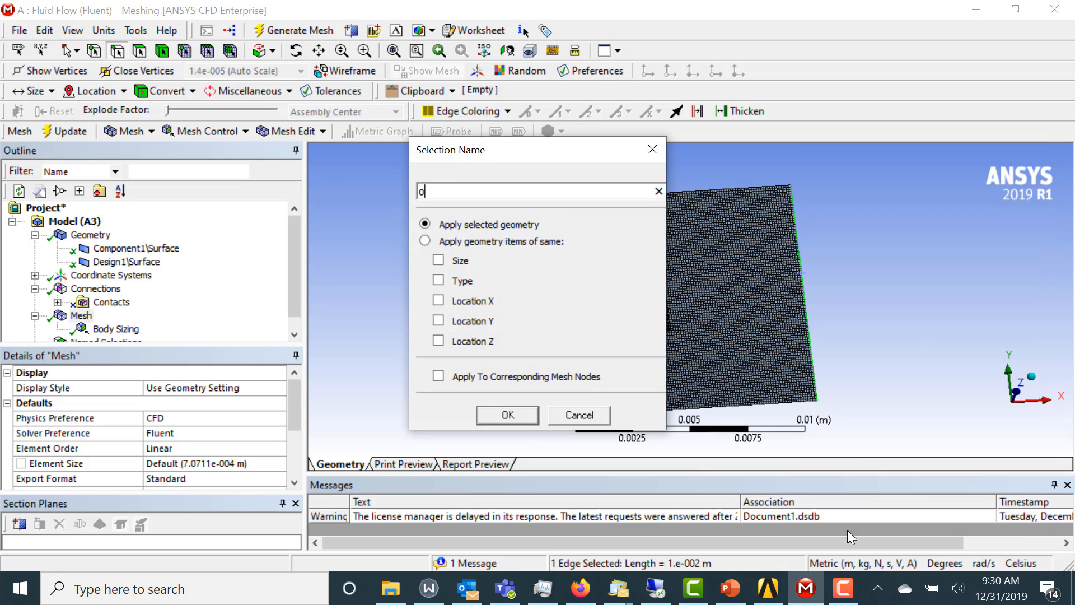
left_click(579, 414)
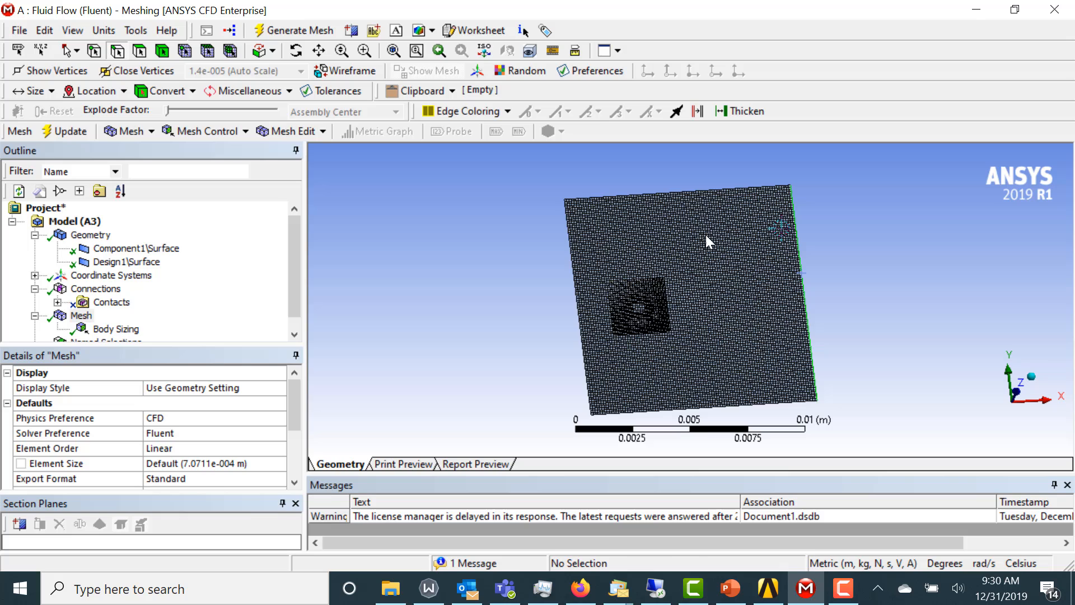
Step: Select the top outer edge plus a void edge and create another named selection
left_click(689, 419)
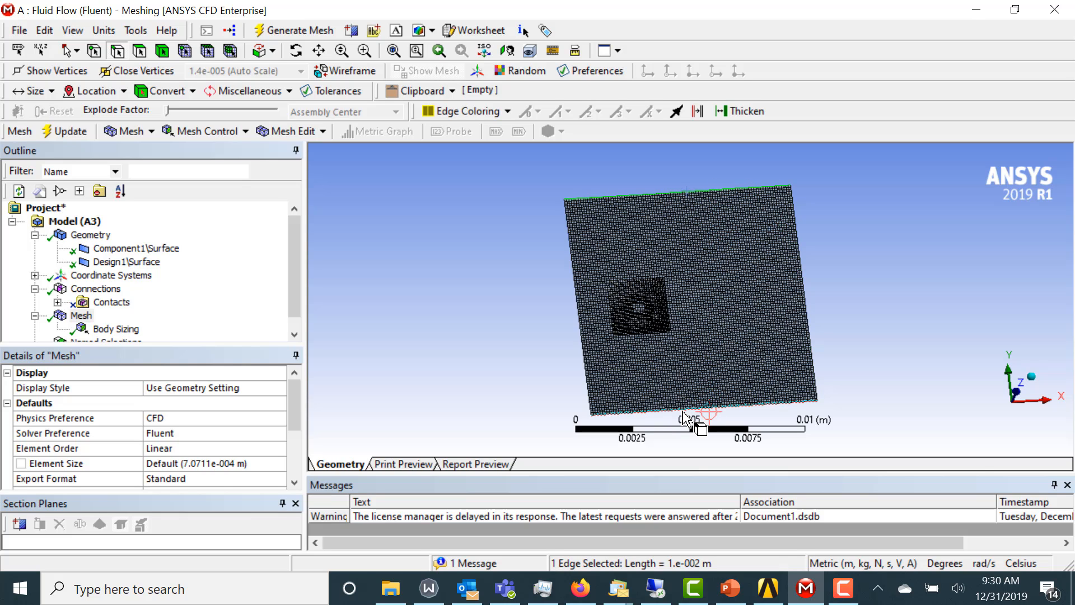
right_click(688, 420)
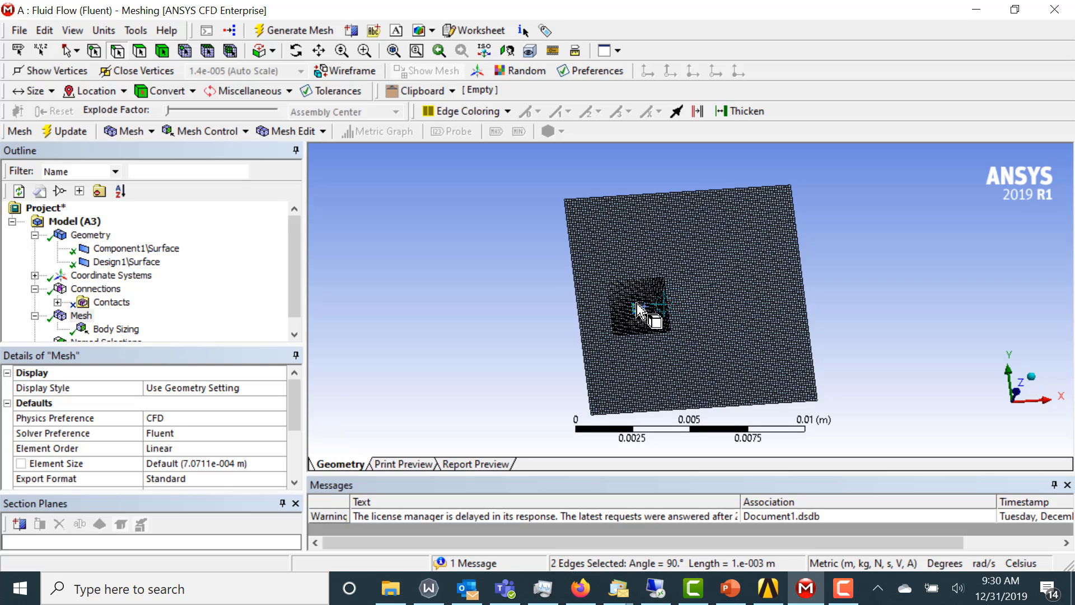
left_click(638, 309)
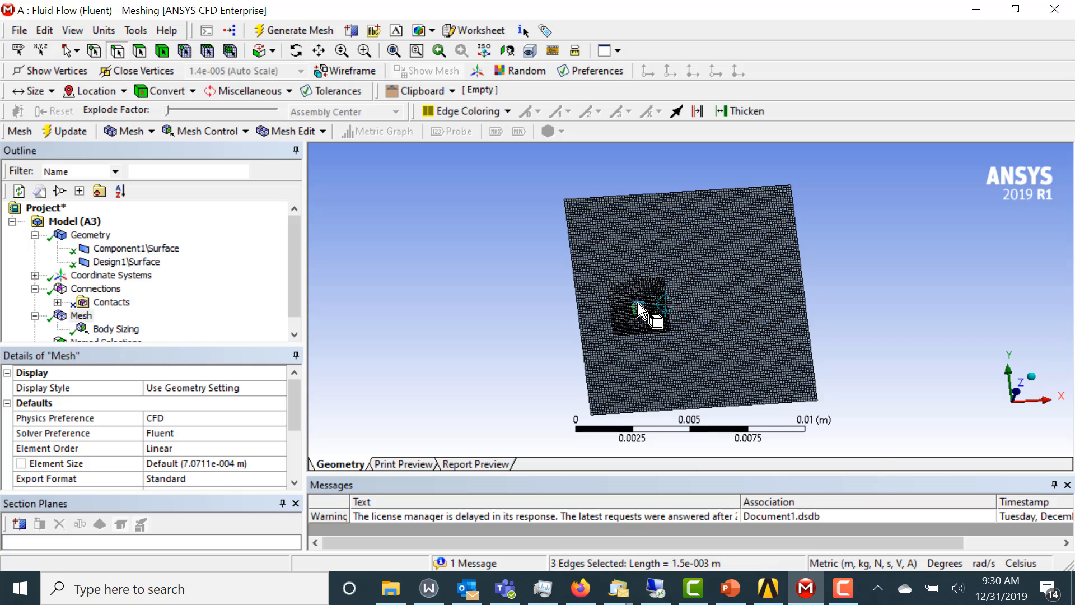
right_click(638, 309)
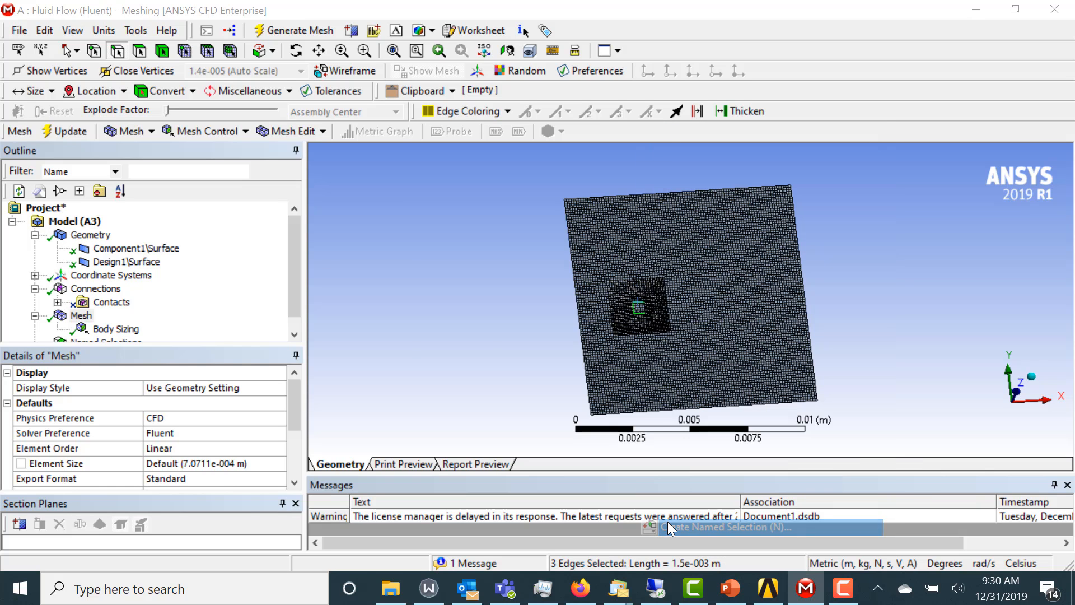
left_click(714, 526)
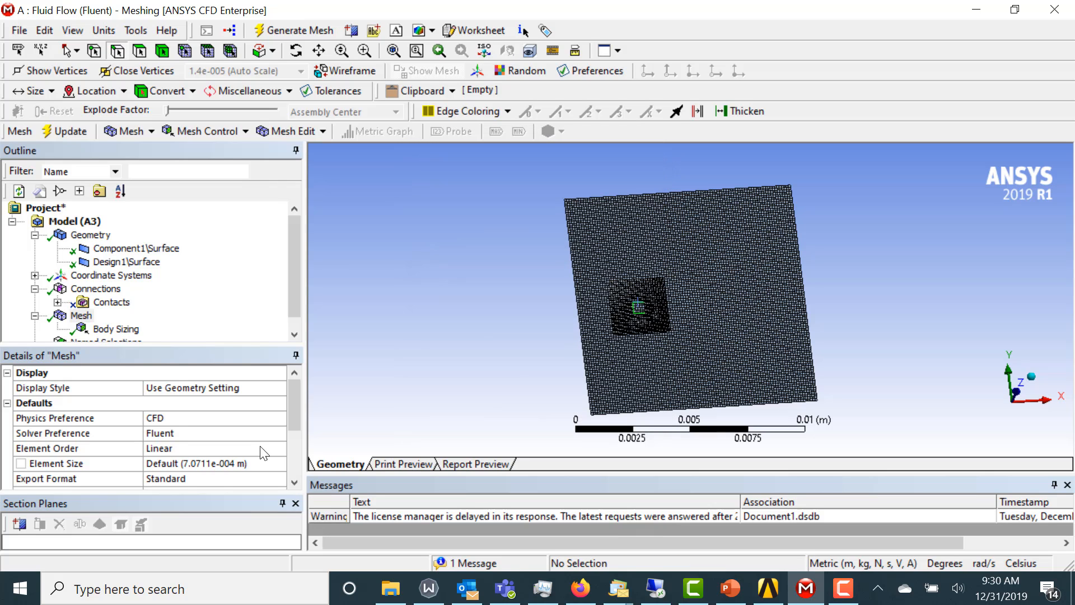
left_click(81, 301)
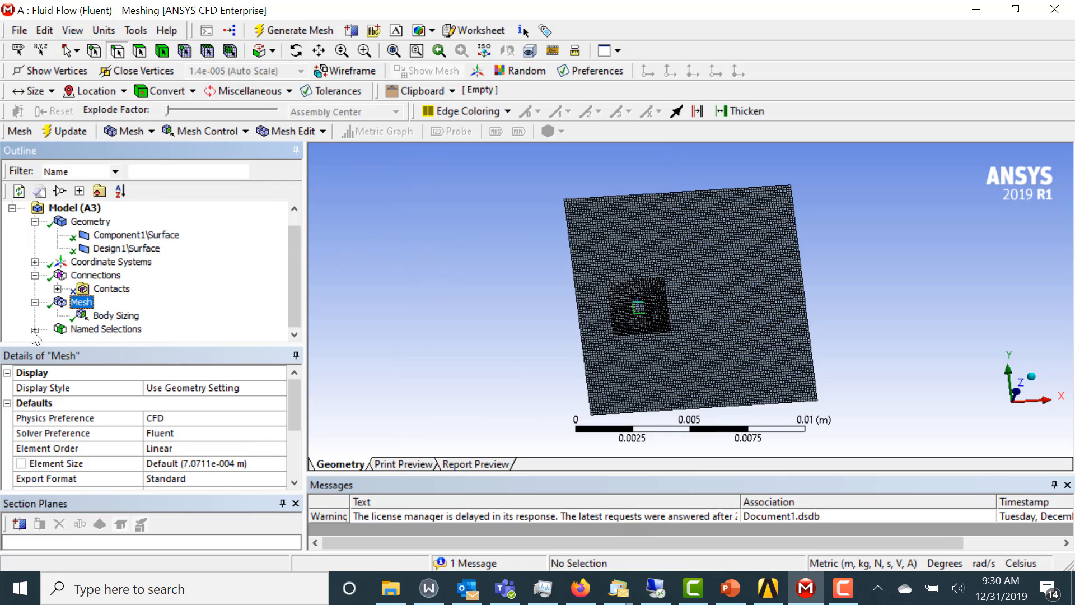
Step: Reassign walls_void to all four edges of the square void
left_click(114, 330)
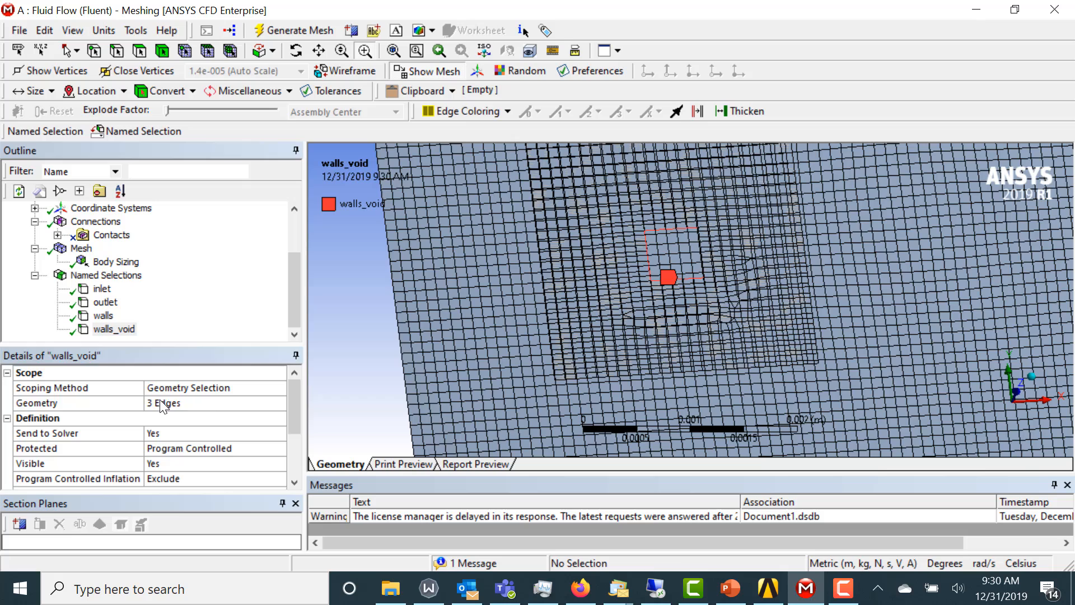
left_click(37, 402)
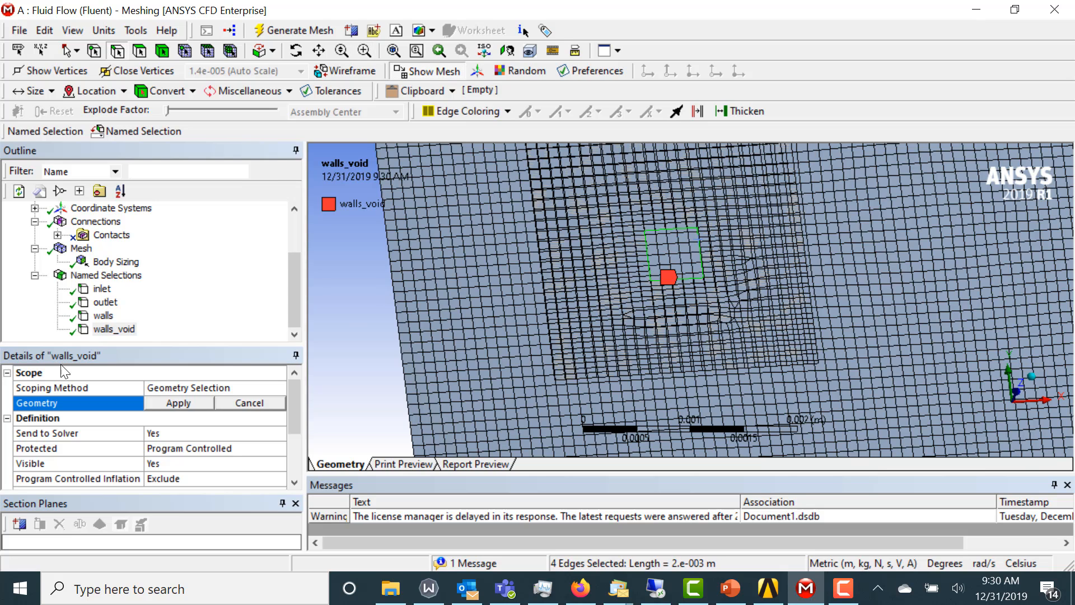
left_click(178, 403)
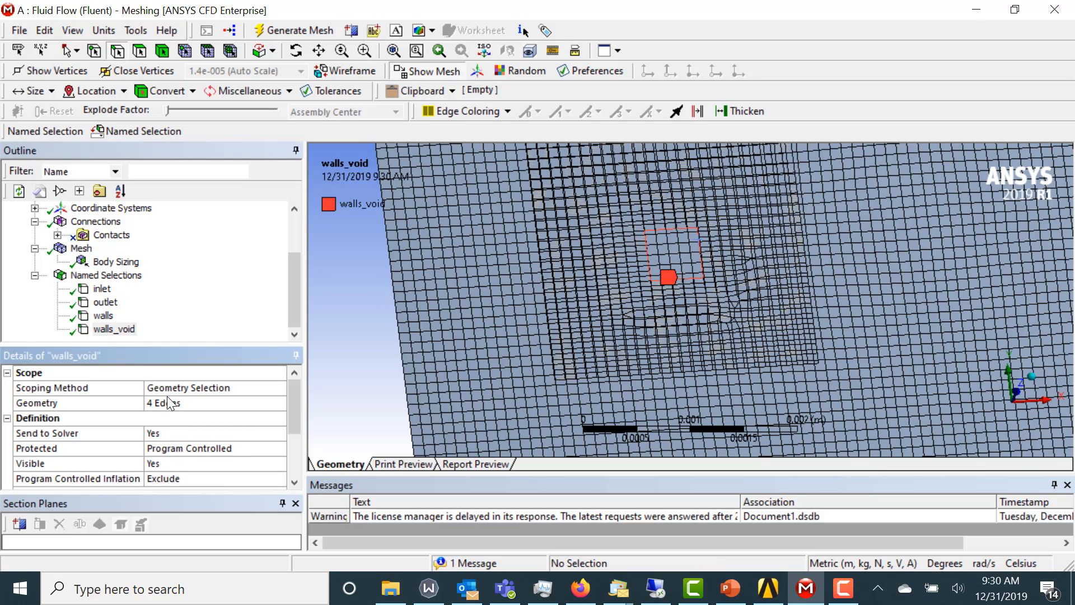
left_click(392, 52)
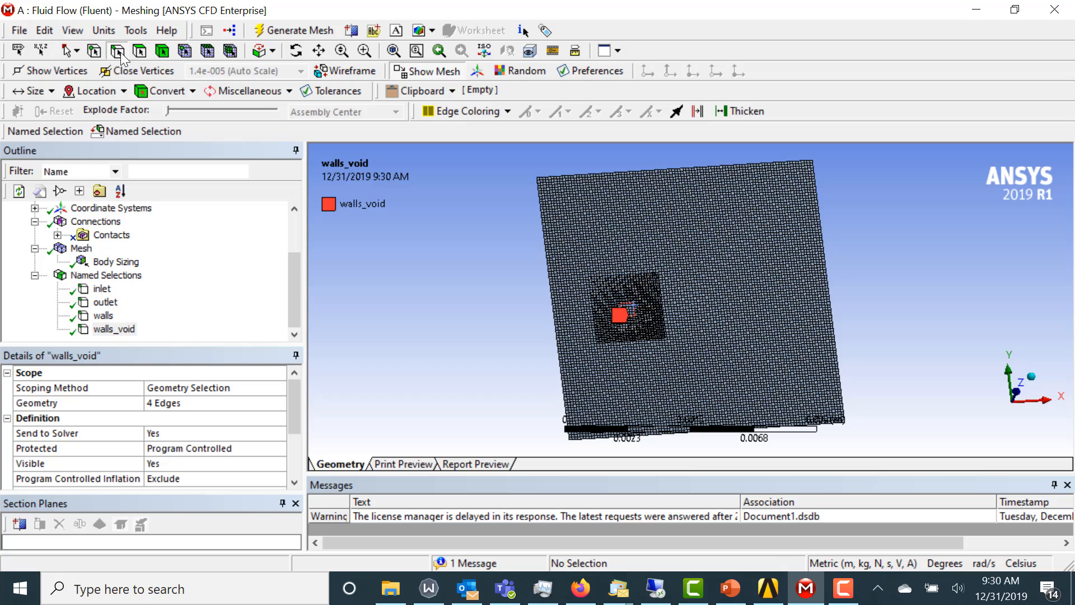
Step: Create the named selection overset from the inner square's four outer edges
left_click(601, 298)
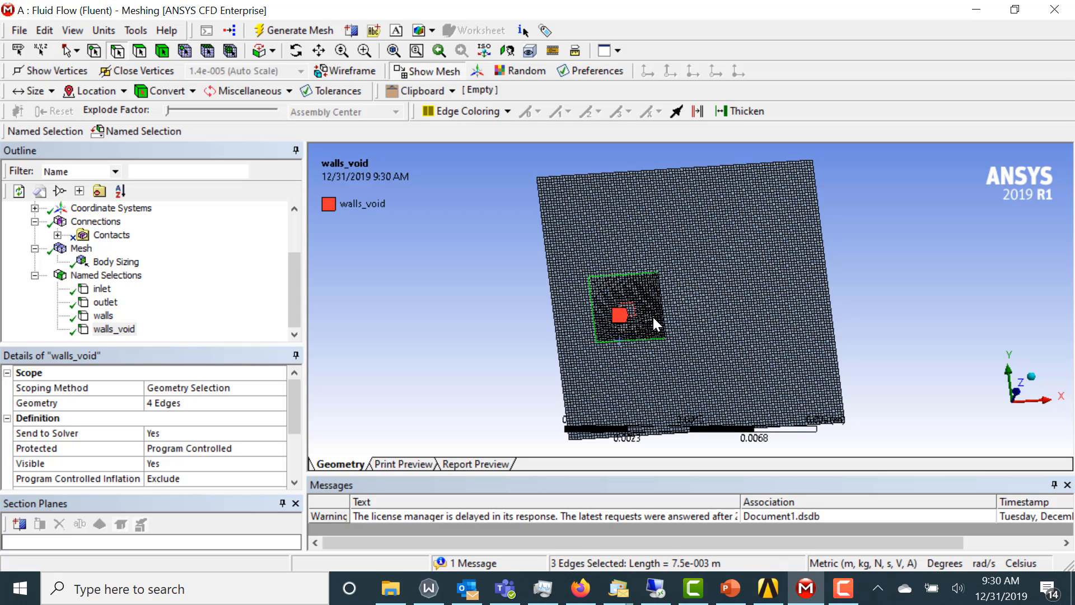
right_click(654, 324)
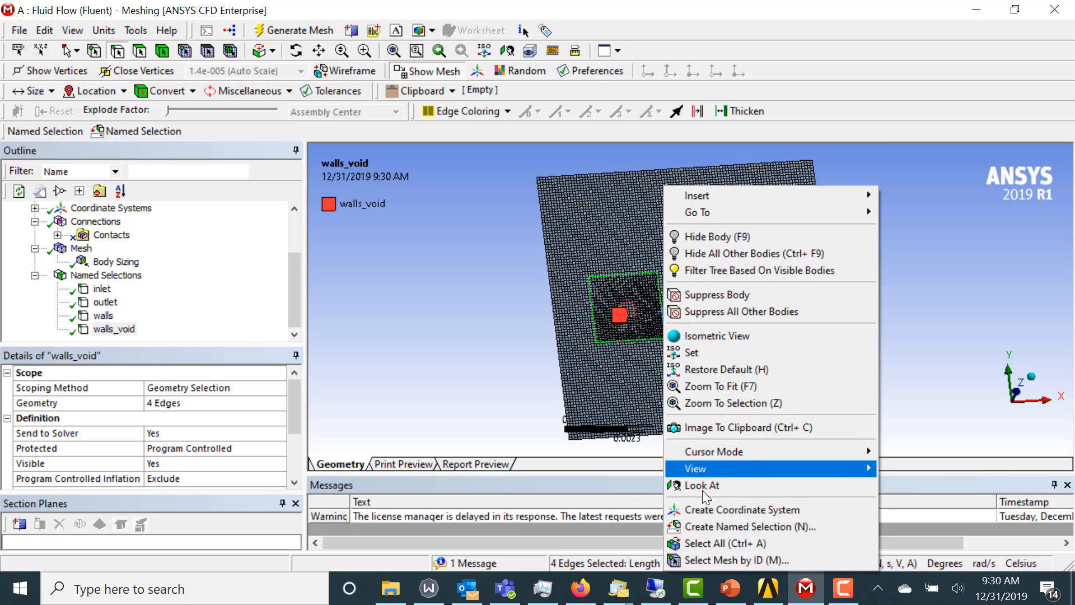
left_click(750, 527)
type("overset")
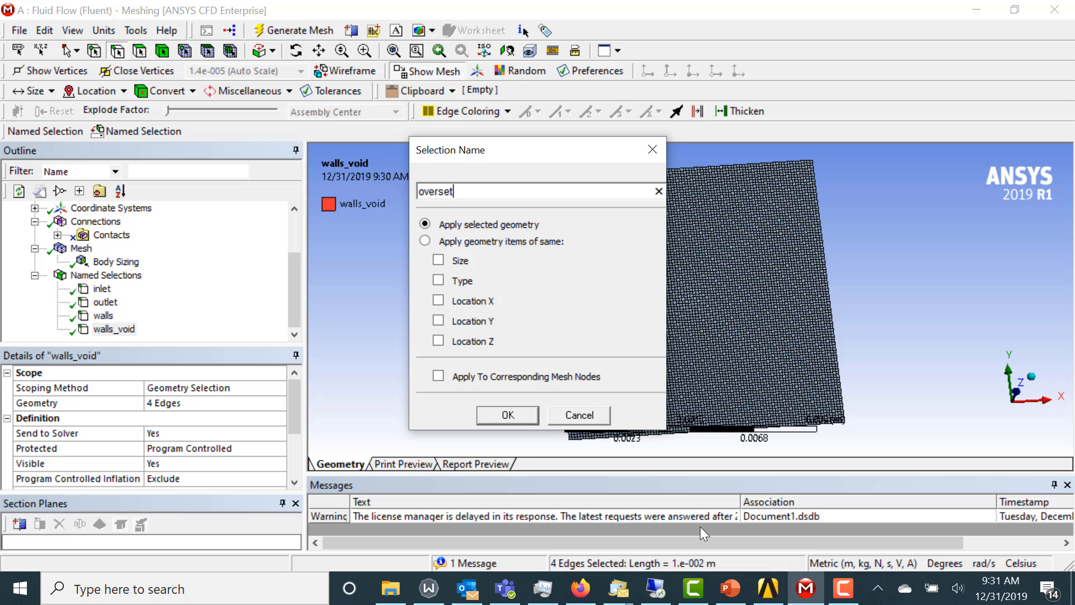
left_click(508, 414)
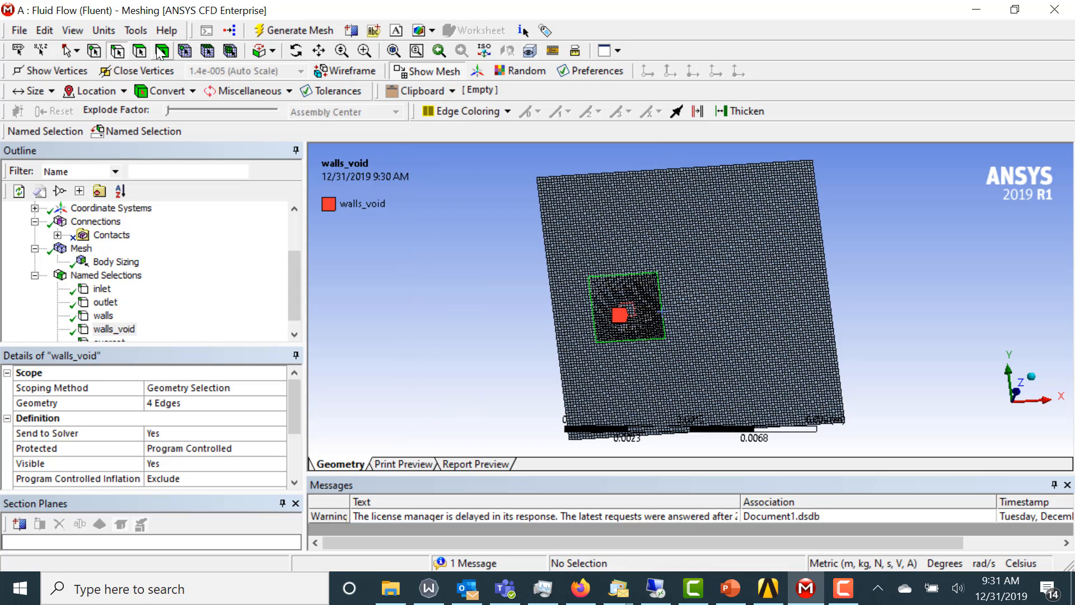
Step: Name the large outer body fluid_background as a named selection
left_click(592, 216)
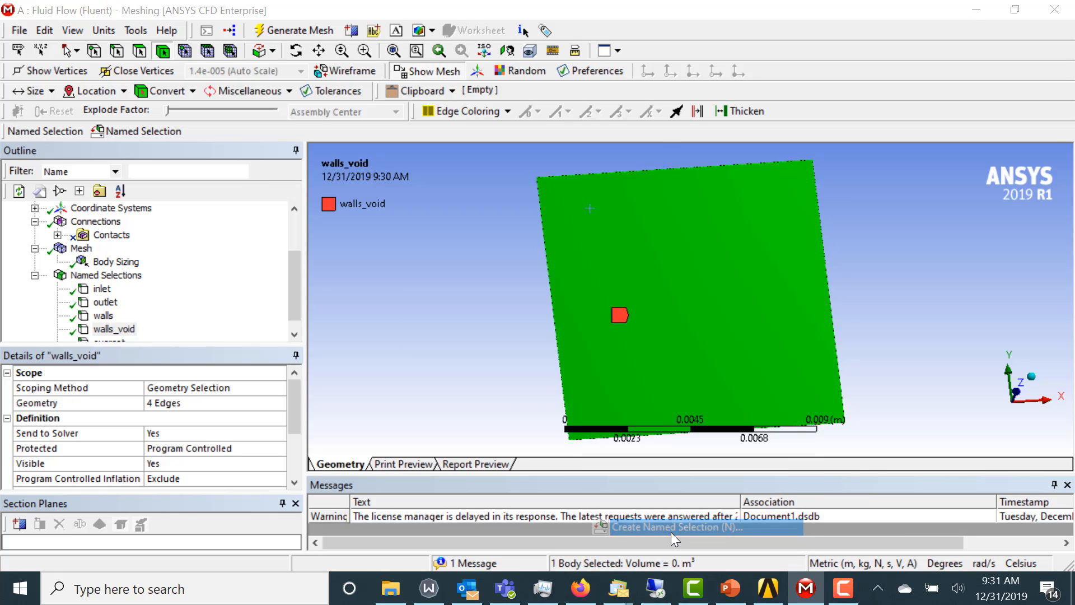
left_click(677, 527)
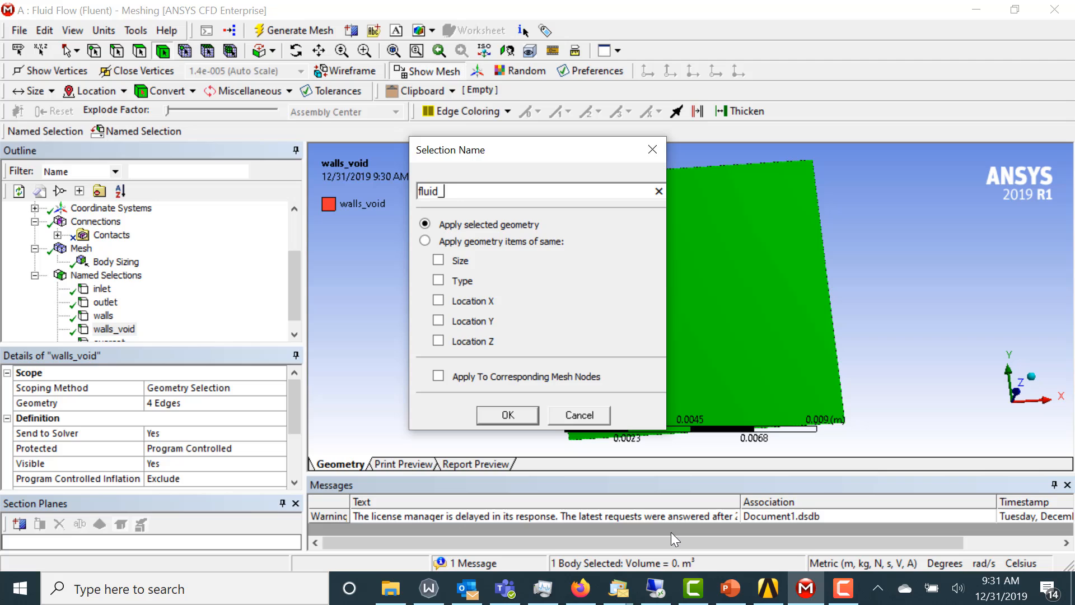
type("background")
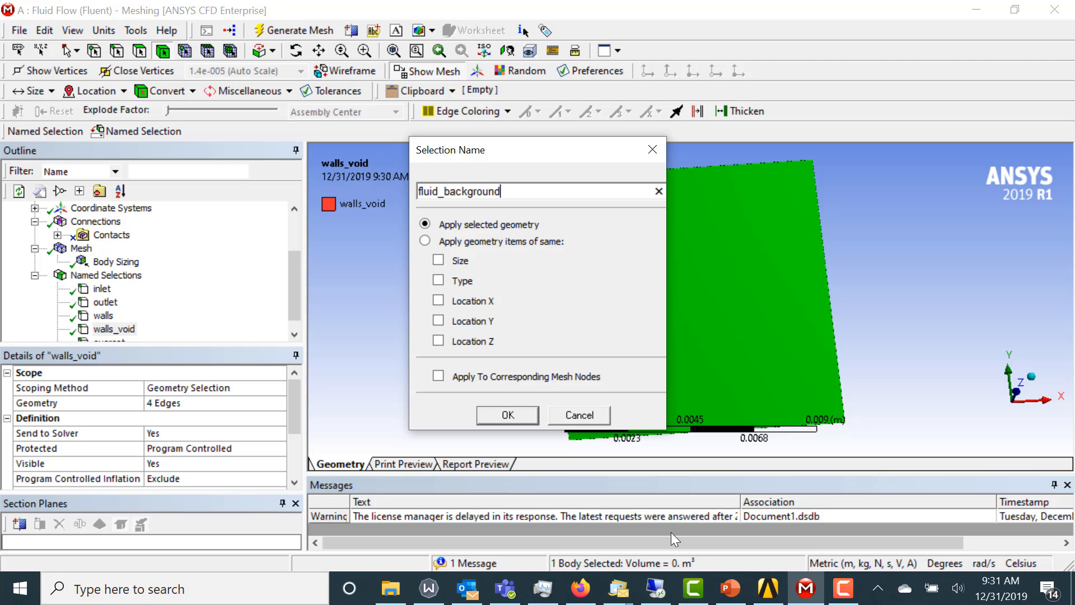
left_click(507, 414)
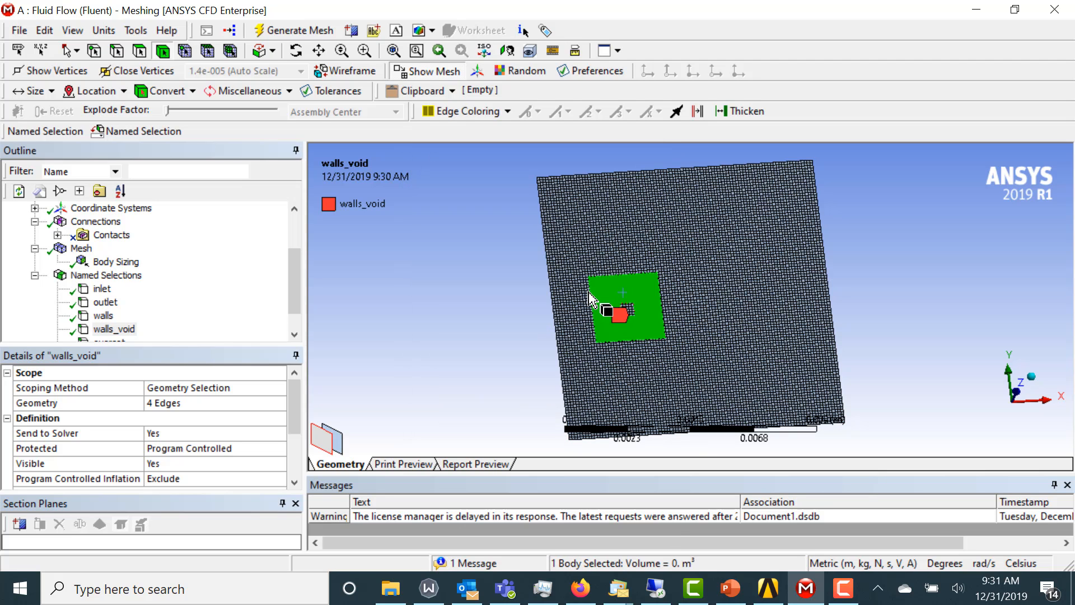
Step: Start a named selection for the inner square body
right_click(606, 313)
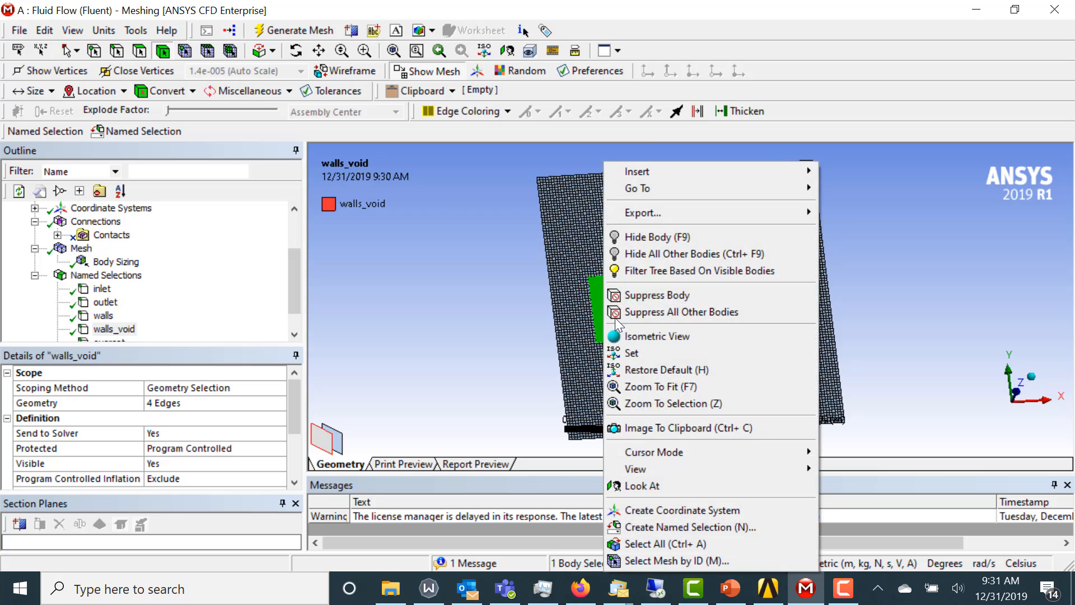
left_click(689, 527)
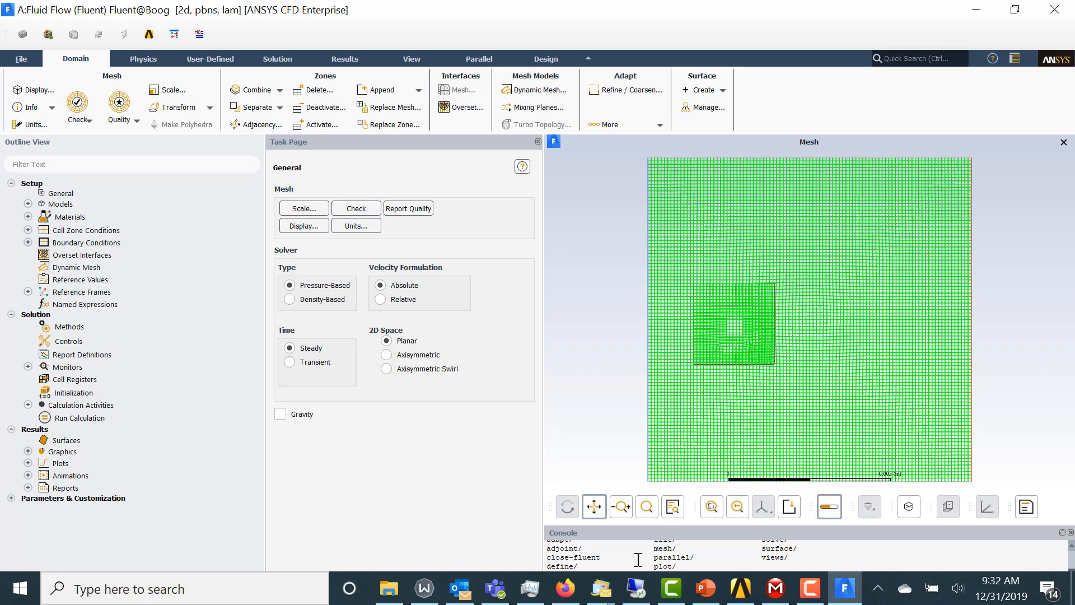
Step: Set the viscous model to realizable k-epsilon with standard wall functions
left_click(74, 393)
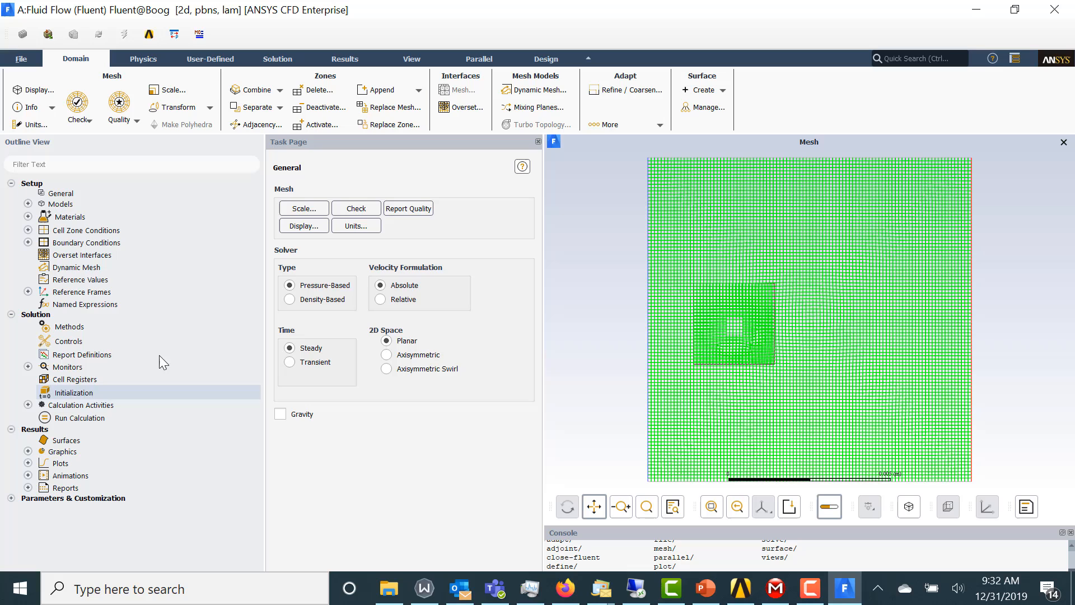
left_click(26, 203)
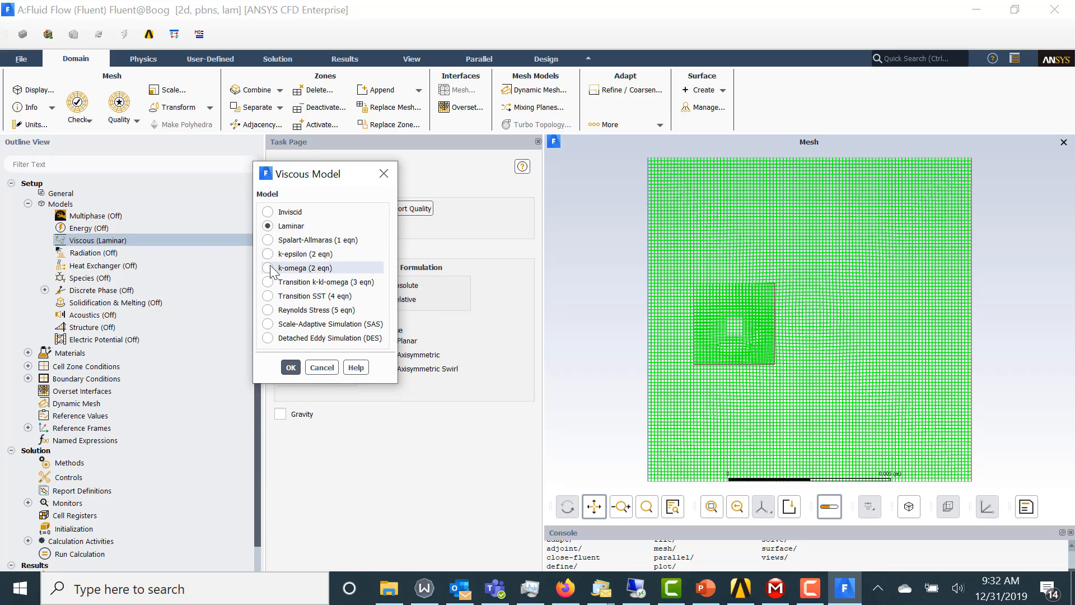
left_click(267, 253)
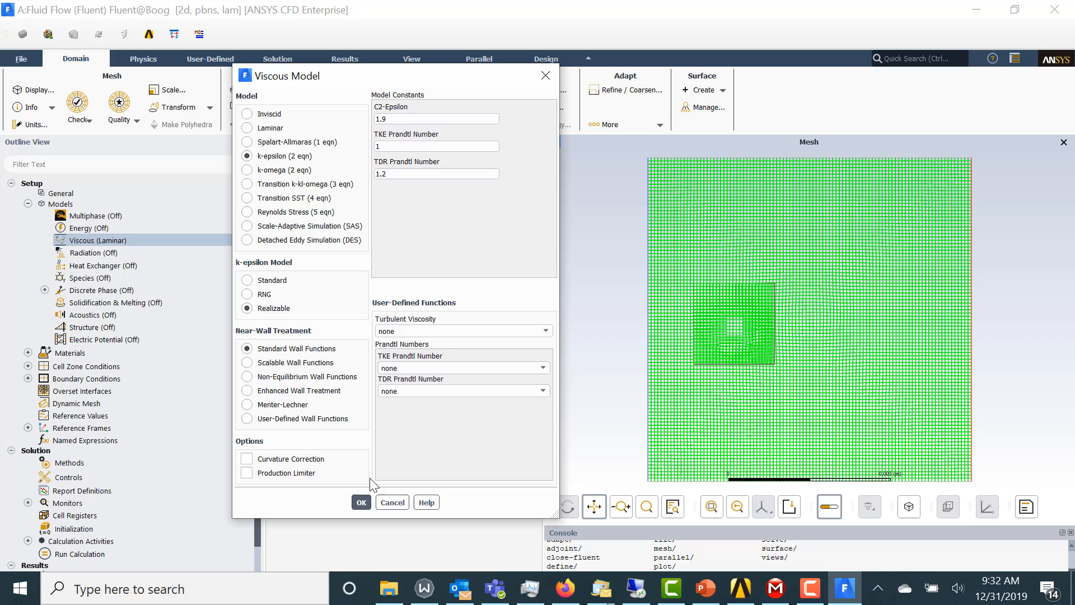
left_click(360, 502)
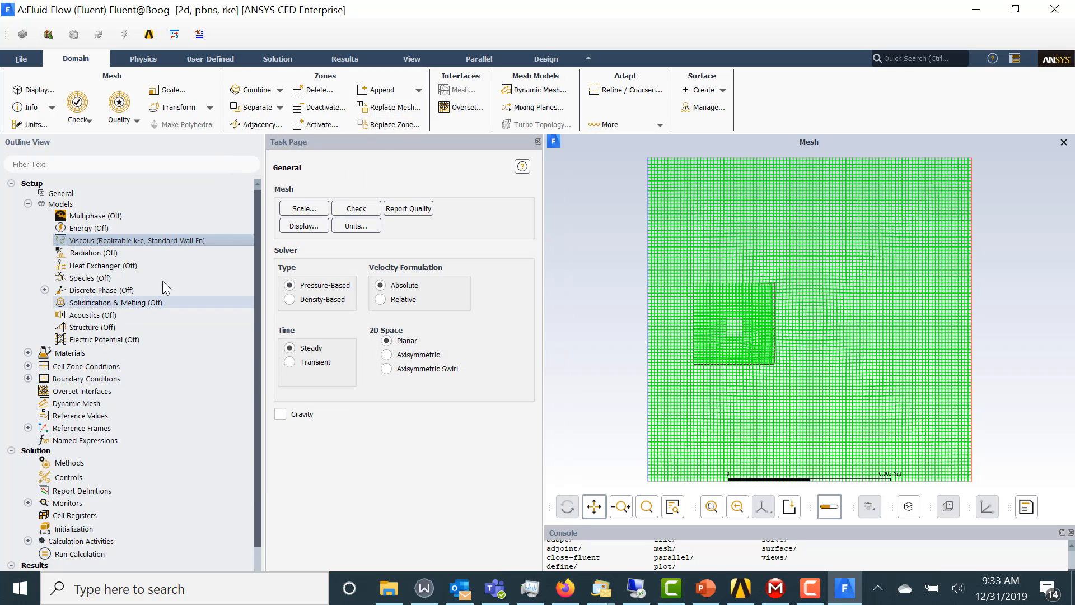
Step: Create overset interface 'overset' pairing fluid_background with fluid_foreground
left_click(466, 108)
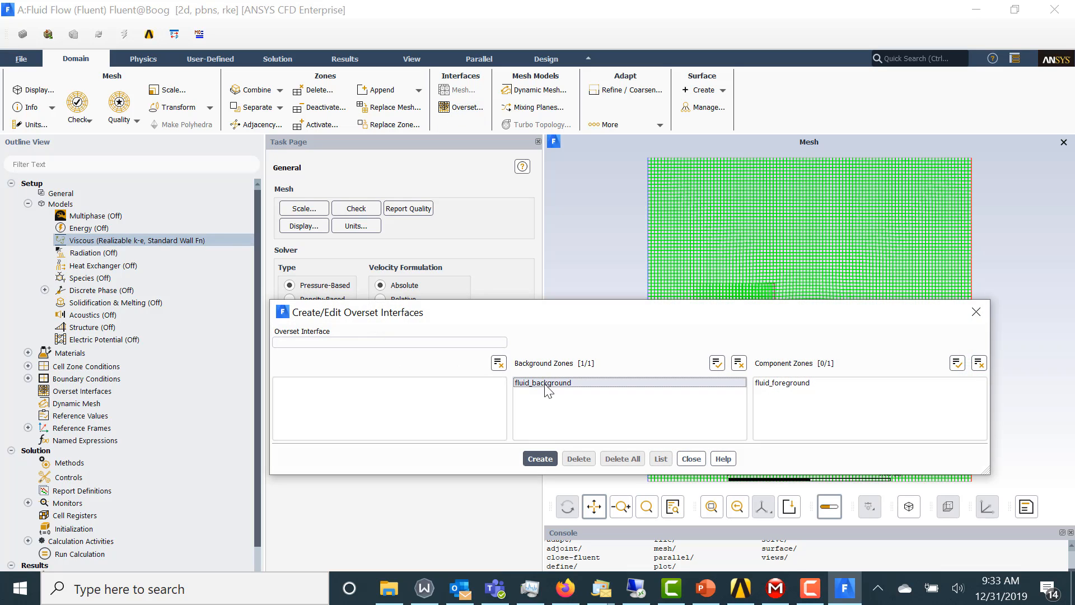
left_click(781, 384)
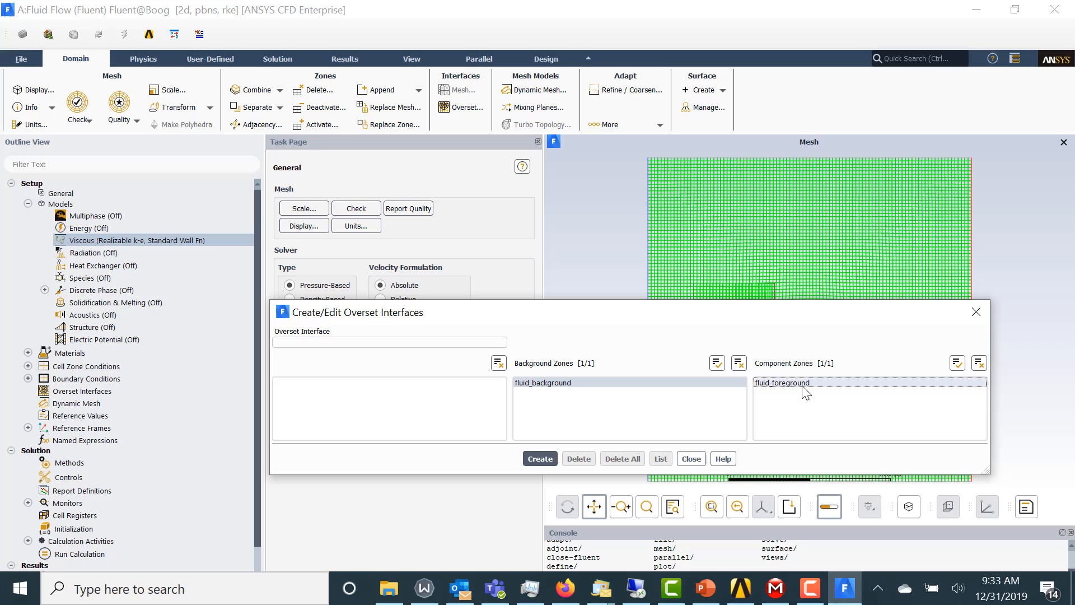
type("overset")
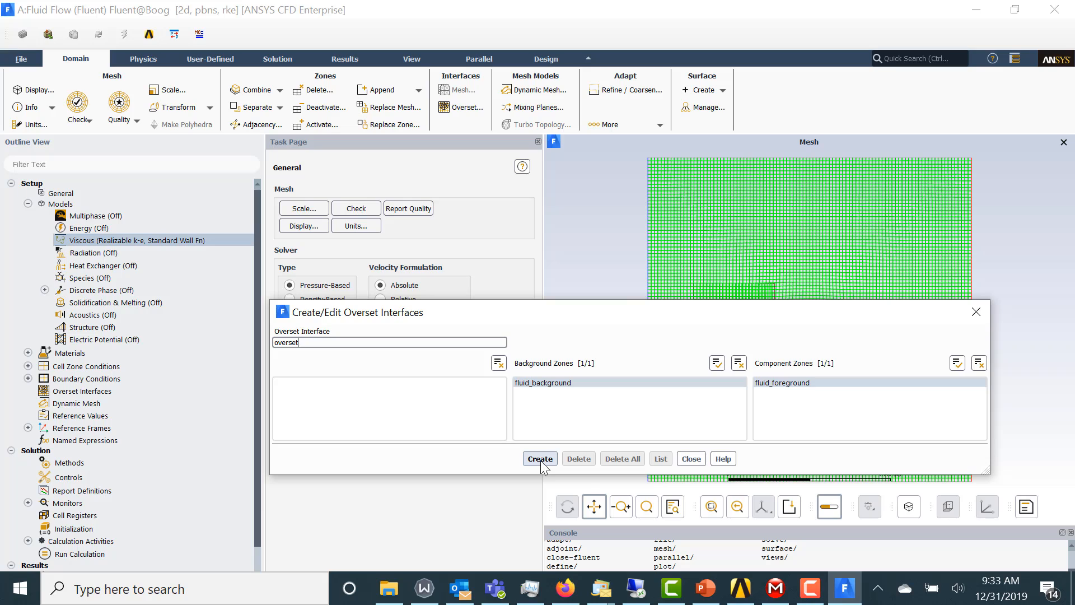
left_click(540, 459)
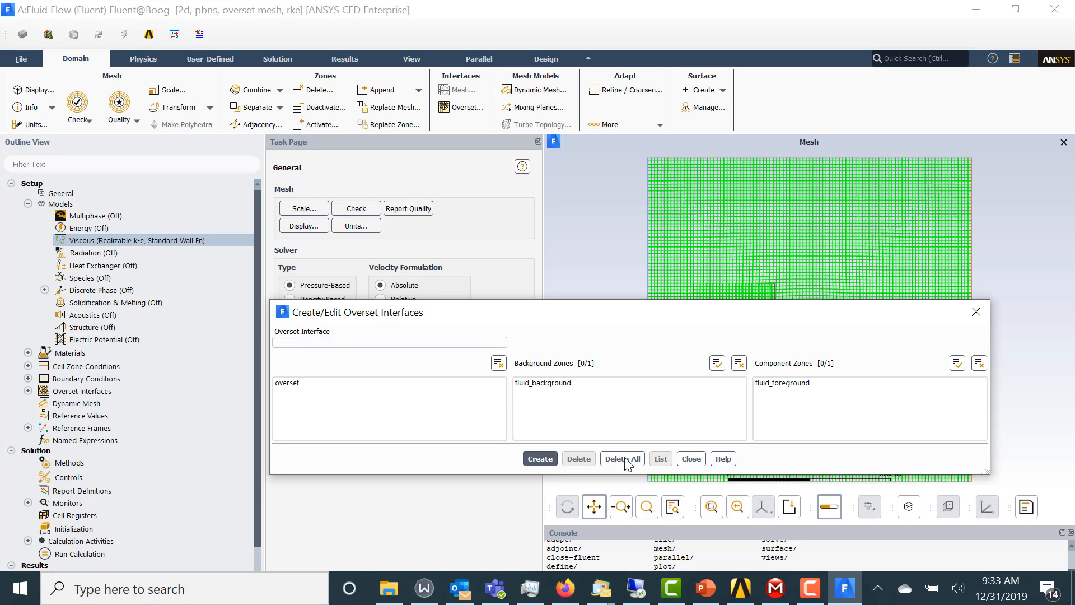
mouse_move(694, 463)
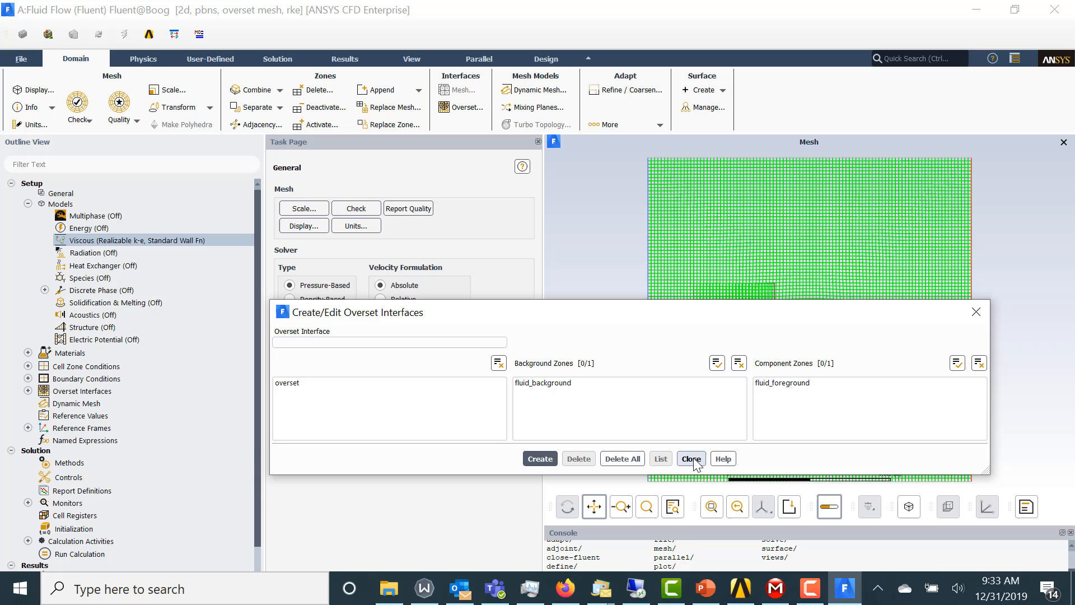
left_click(691, 459)
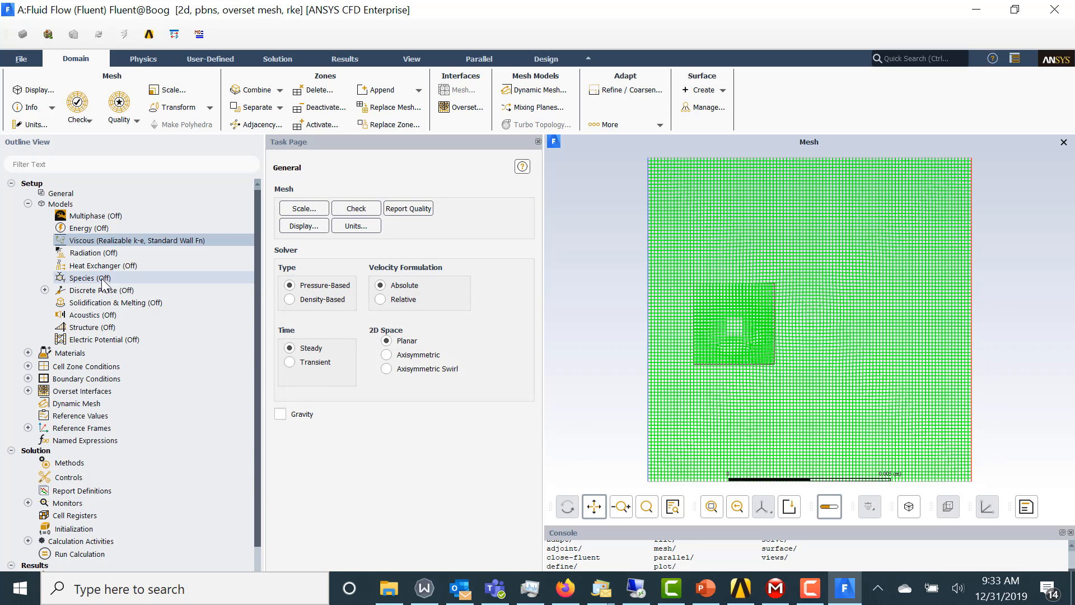
Step: Set the inlet boundary velocity magnitude to 1 m/s
left_click(26, 379)
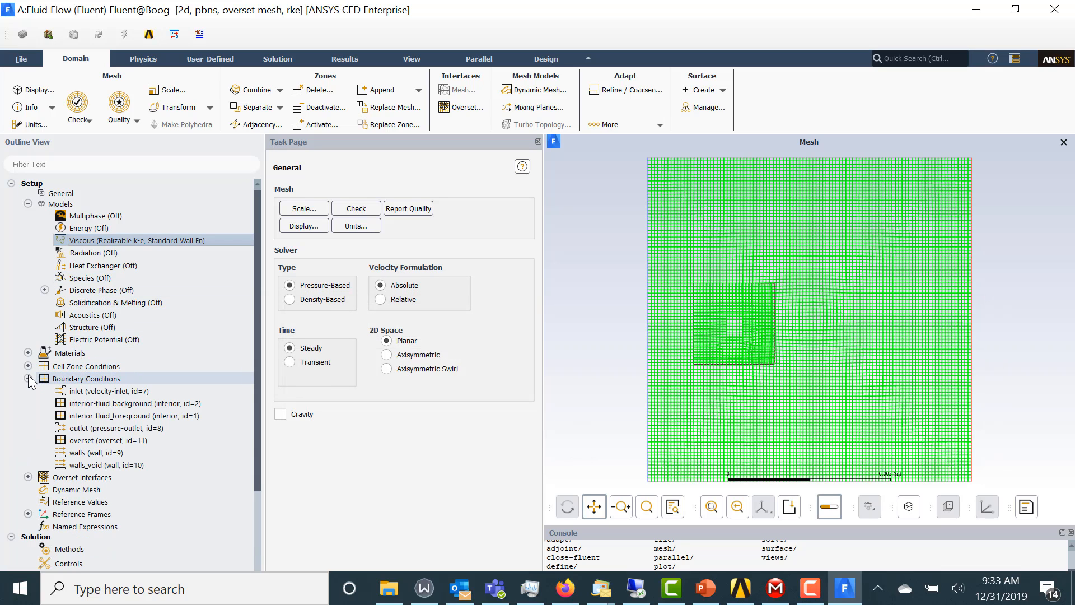
left_click(98, 391)
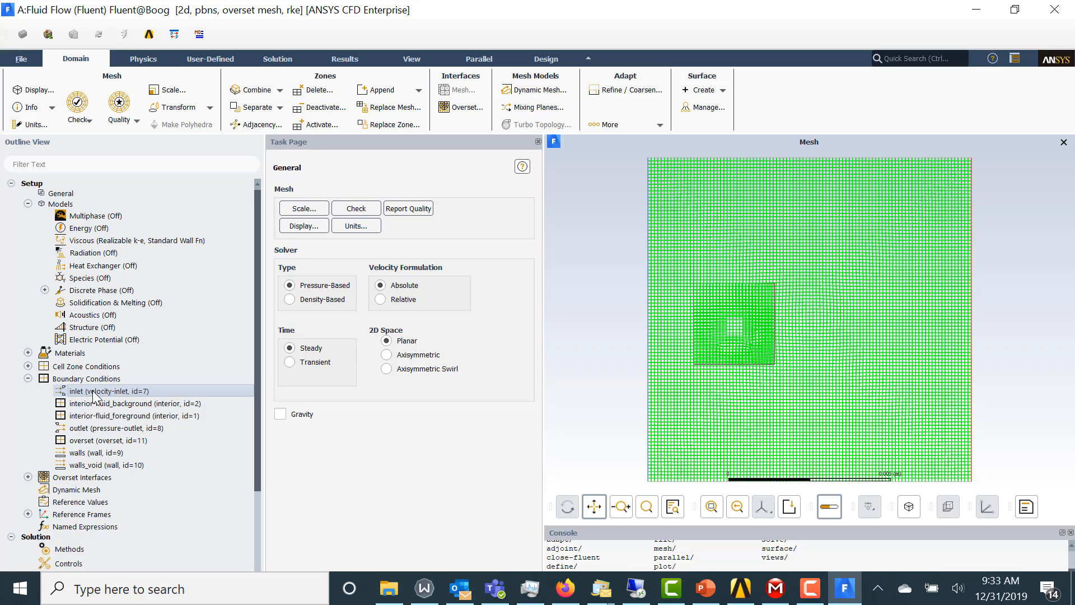
double_click(110, 390)
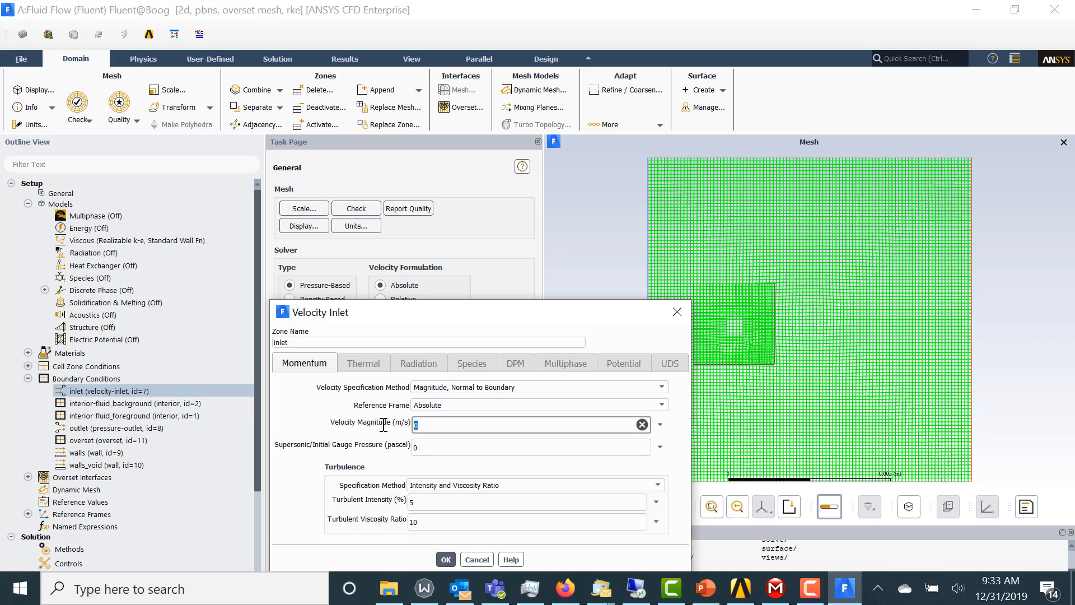
type("1")
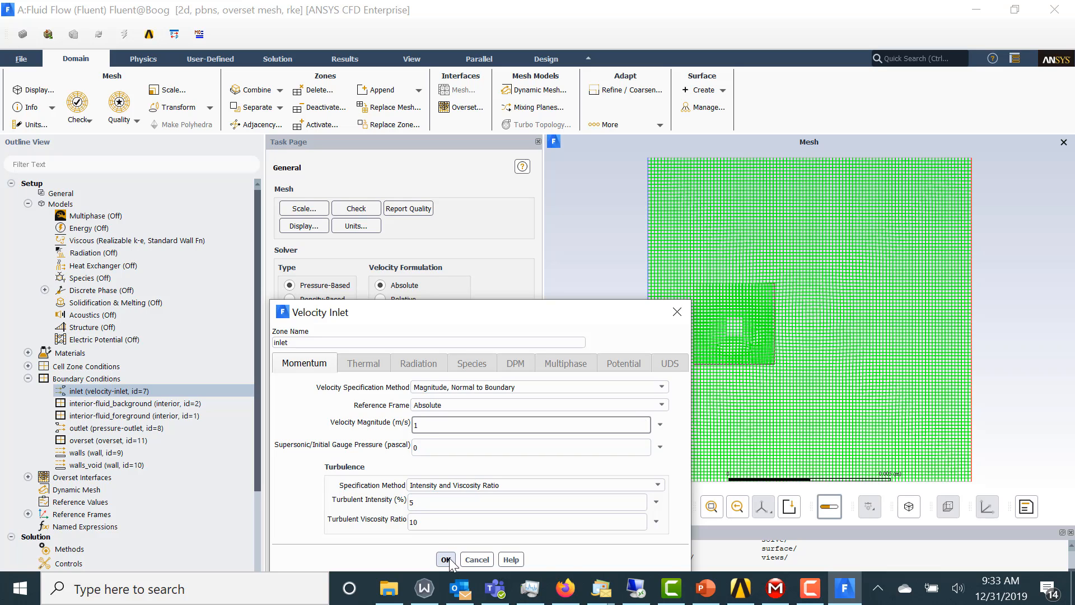
left_click(445, 559)
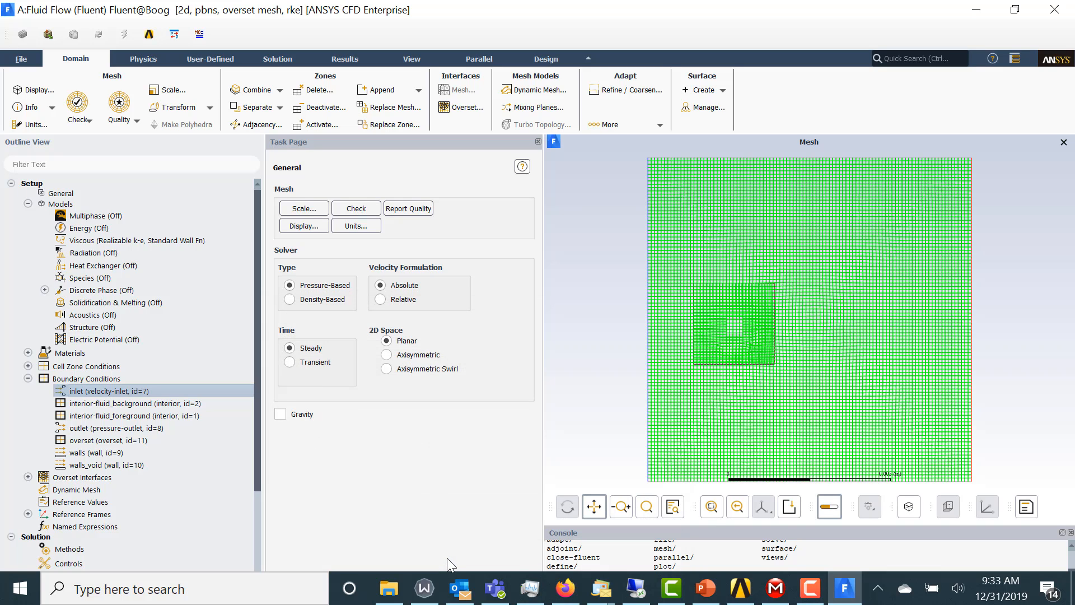
Step: Review the overset boundary zone settings and confirm its overset type
left_click(107, 440)
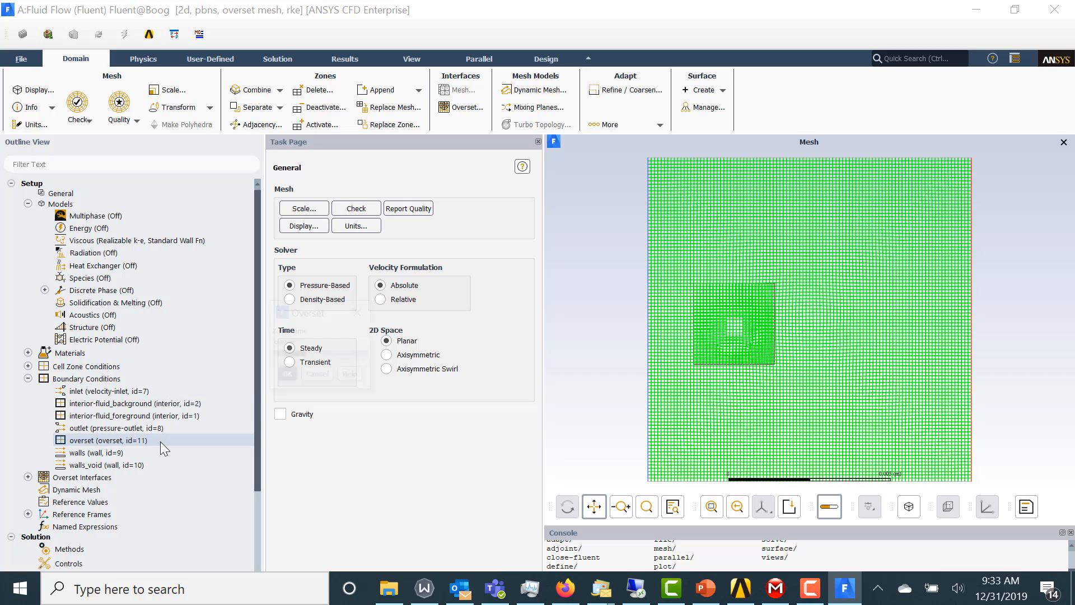
double_click(108, 440)
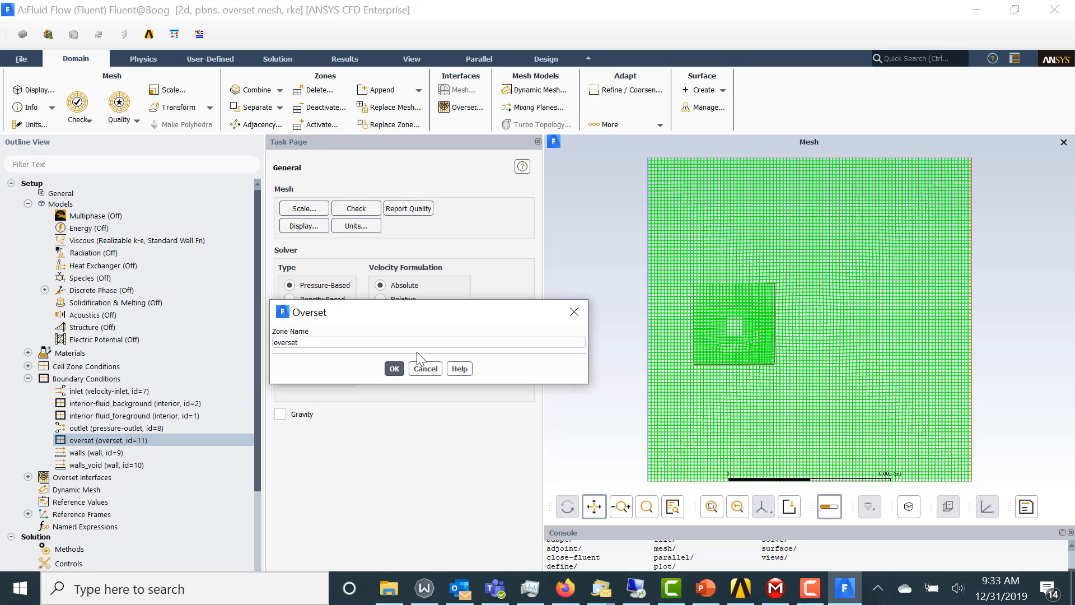
left_click(394, 368)
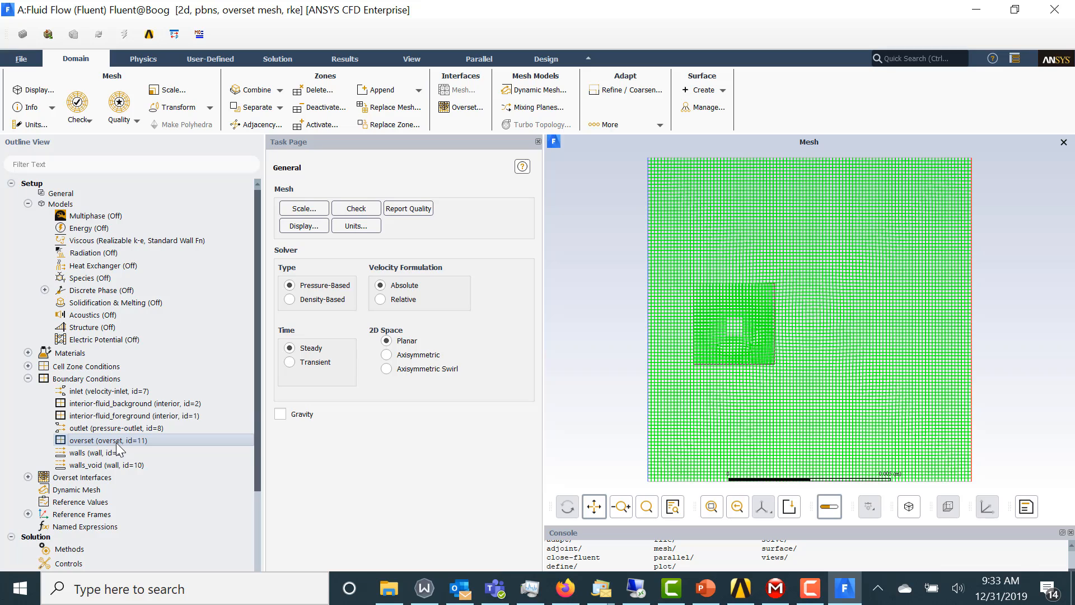
Step: Check the overset interface definition pairs fluid_background with fluid_foreground
left_click(26, 478)
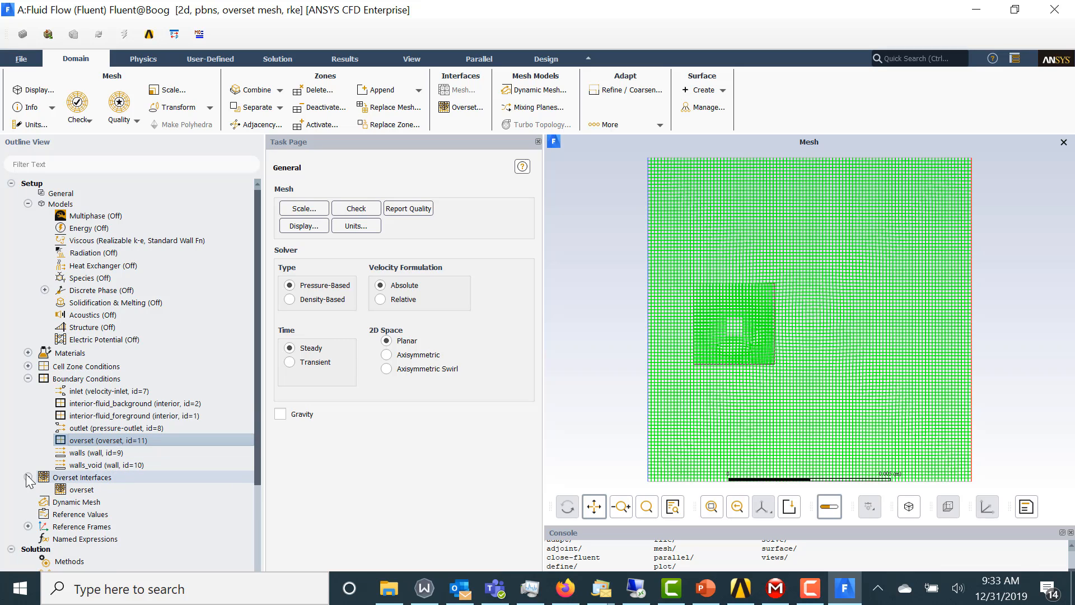
double_click(81, 489)
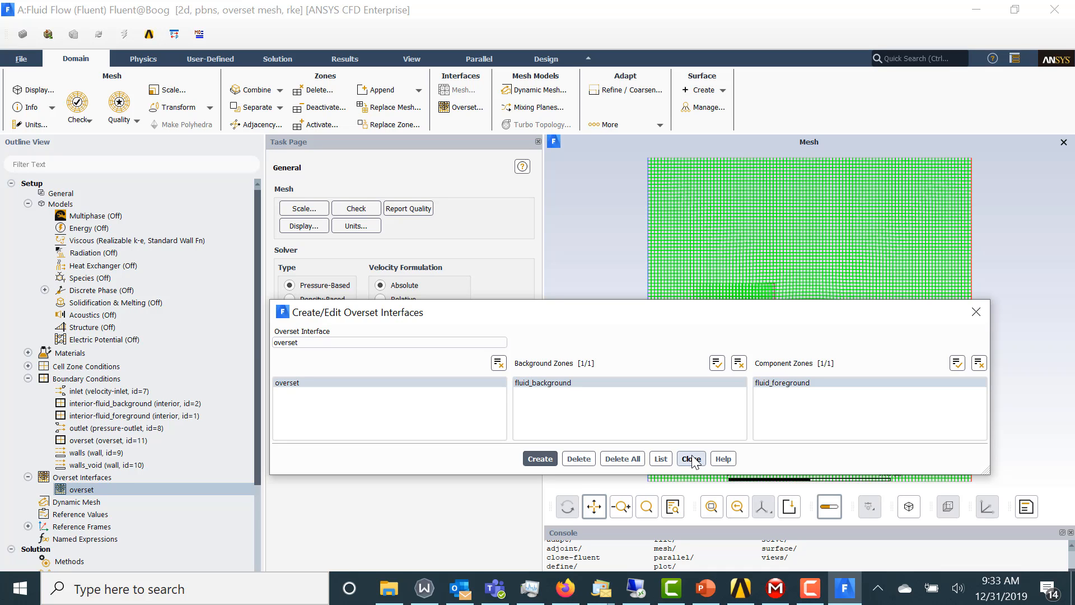
left_click(691, 459)
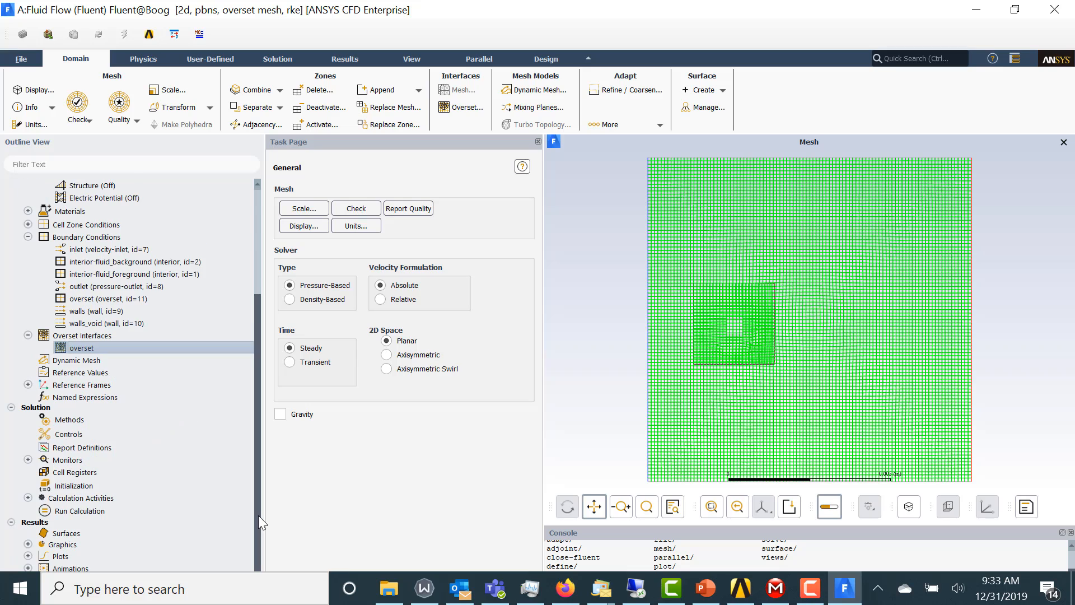
left_click(73, 485)
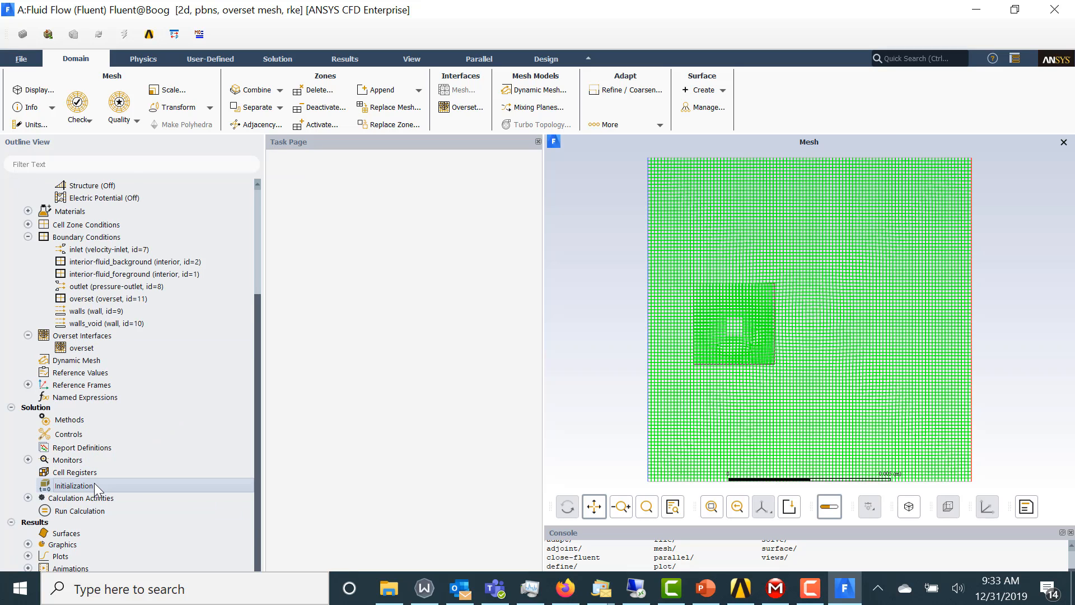
Step: Hybrid-initialize the flow field and redisplay the mesh with Overset enabled
left_click(74, 485)
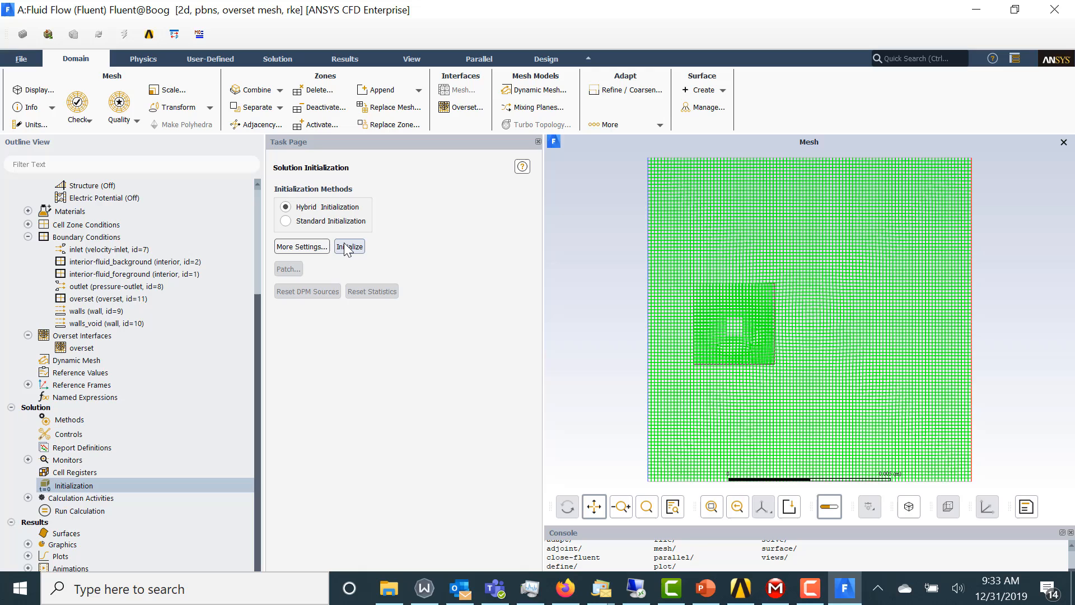
left_click(349, 246)
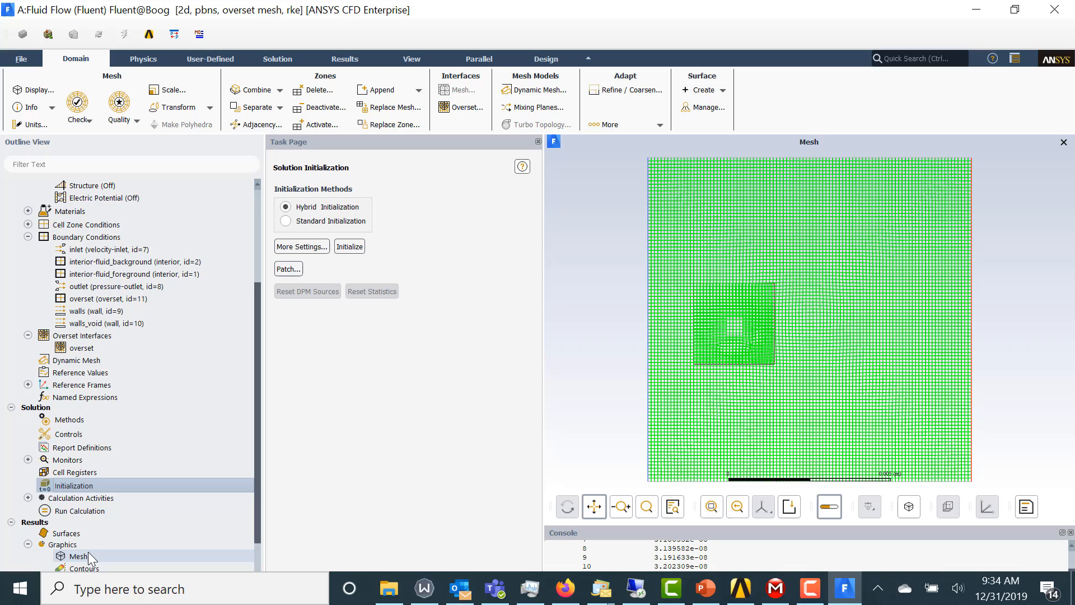
double_click(74, 556)
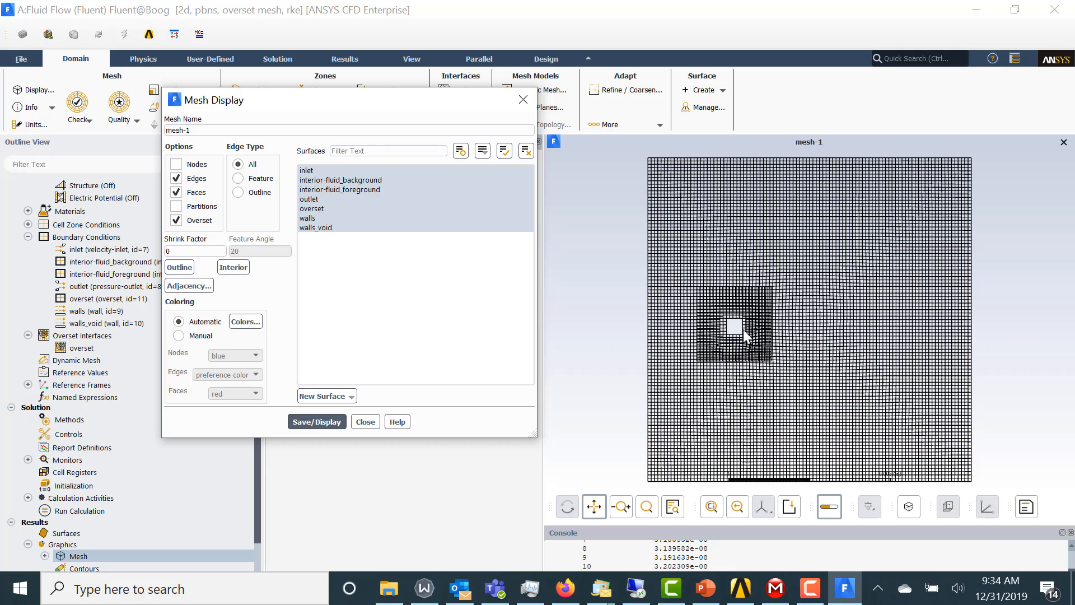
mouse_move(714, 341)
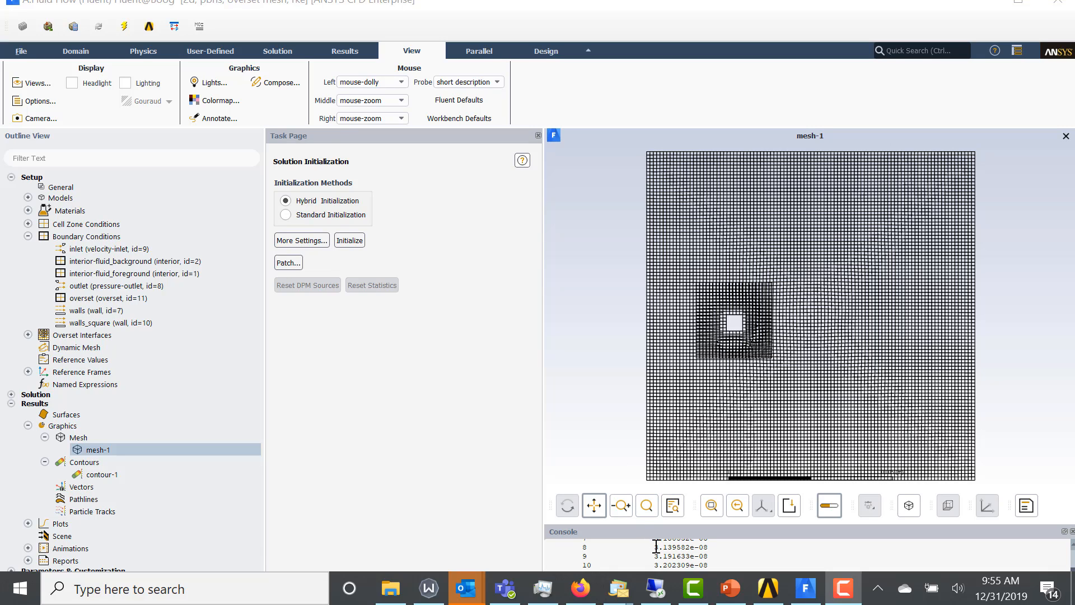
mouse_move(663, 552)
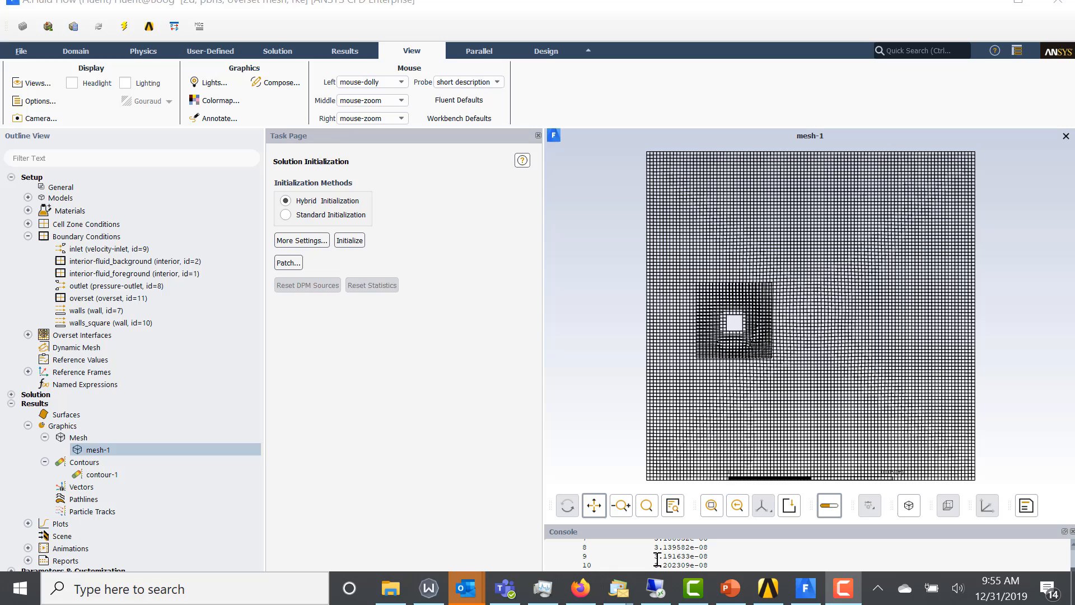
mouse_move(697, 363)
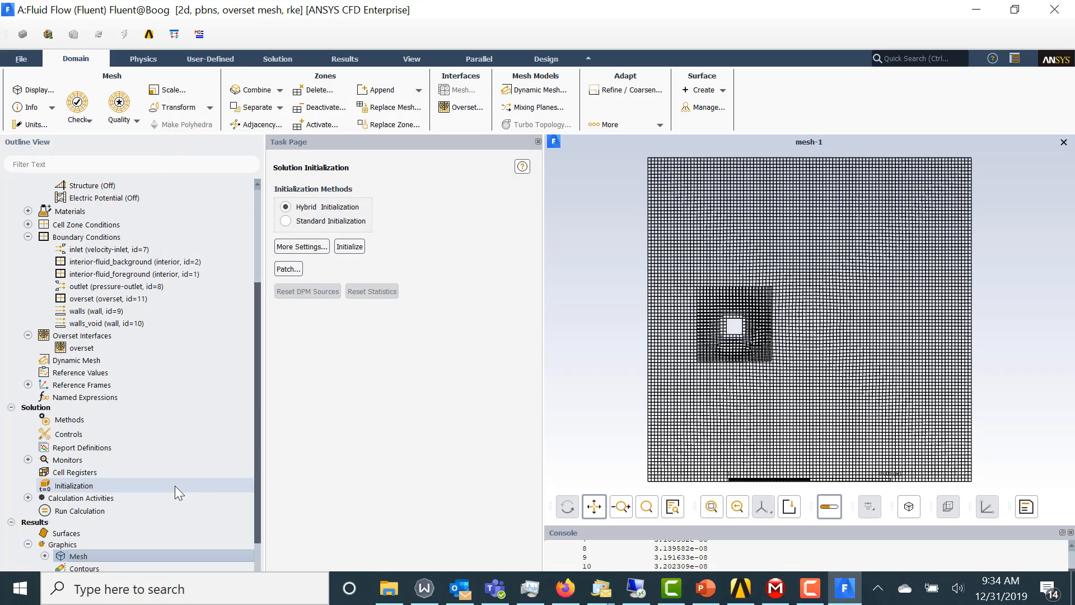
Step: Set Number of Iterations to 100 and calculate, producing the scaled residual history
left_click(80, 511)
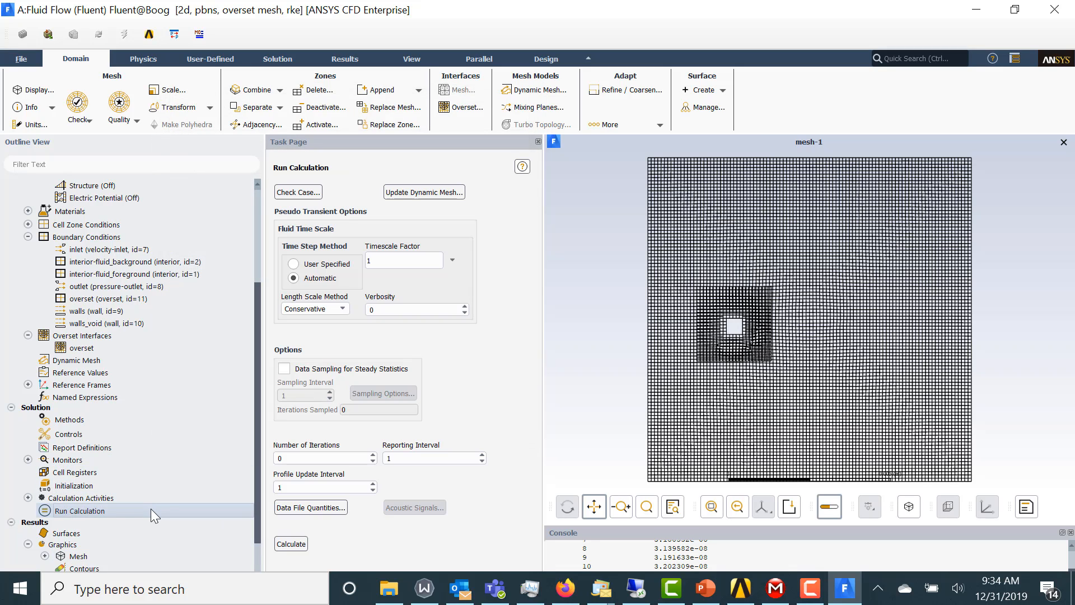
left_click(320, 457)
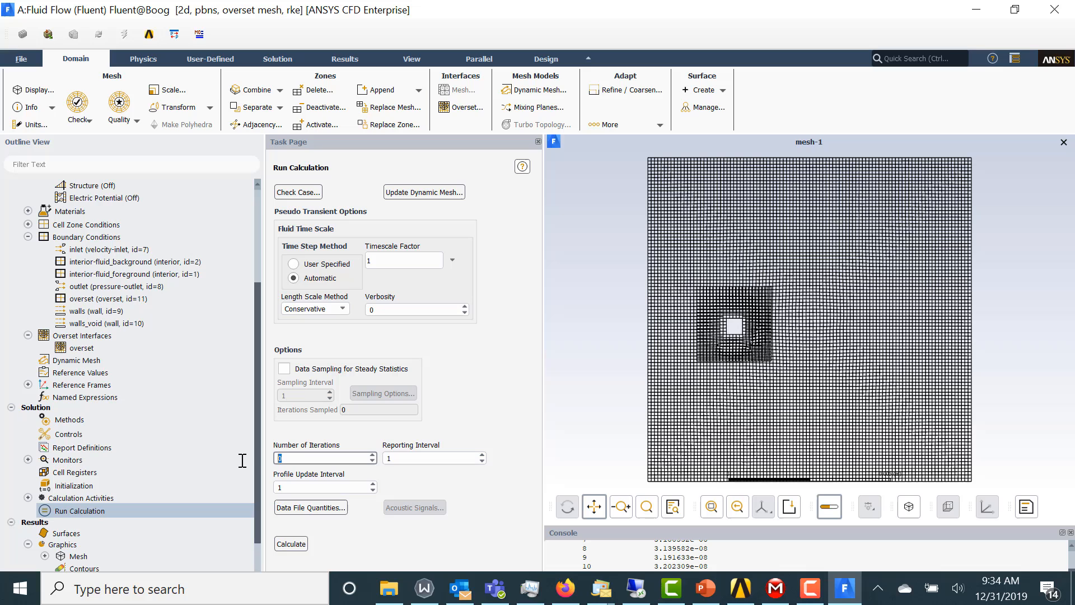
type("100")
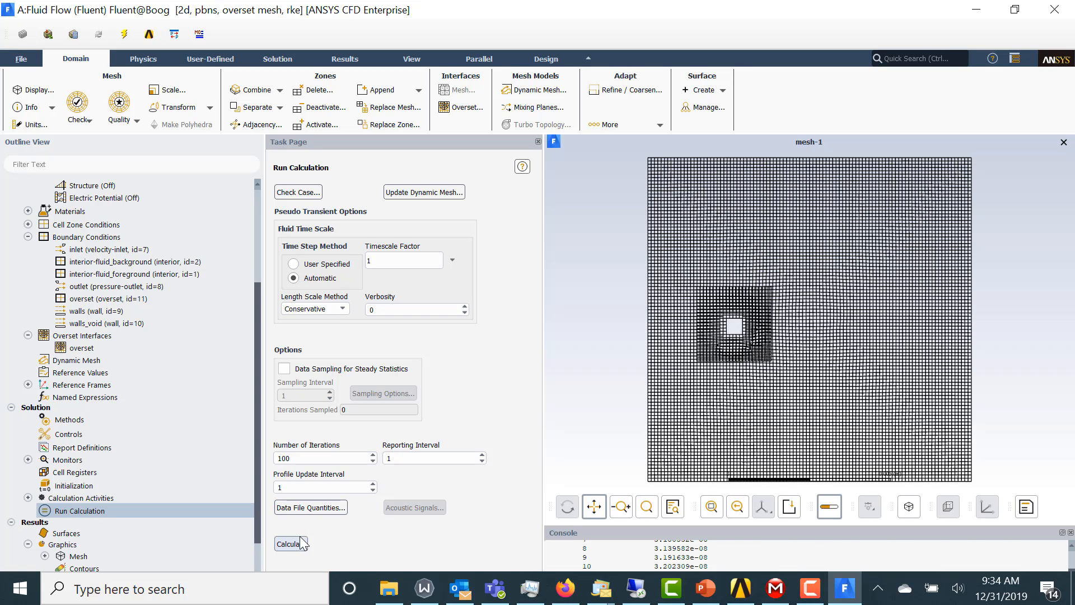
left_click(290, 544)
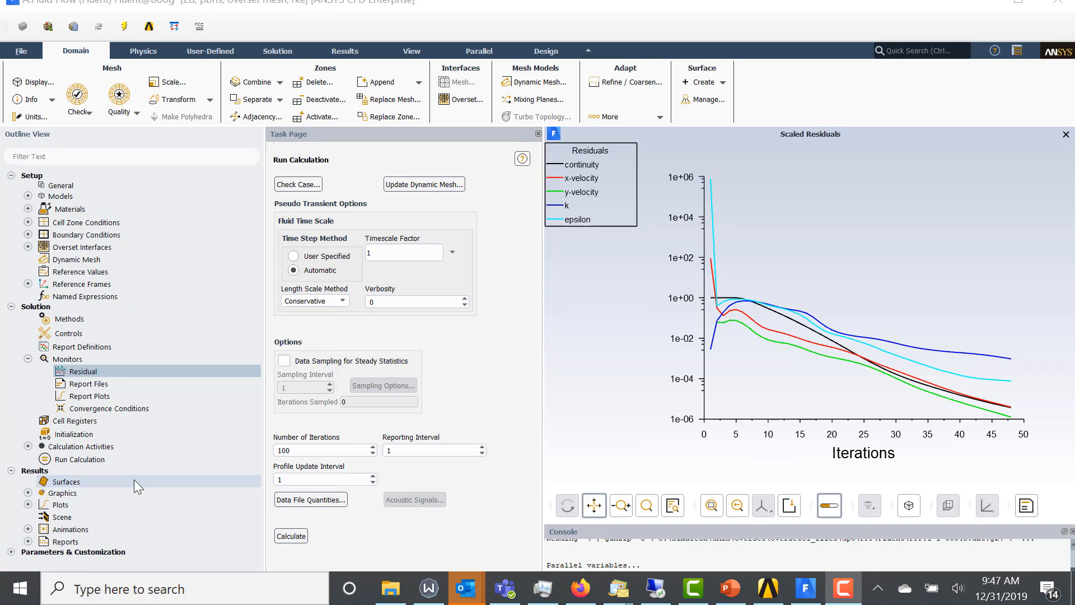
left_click(26, 493)
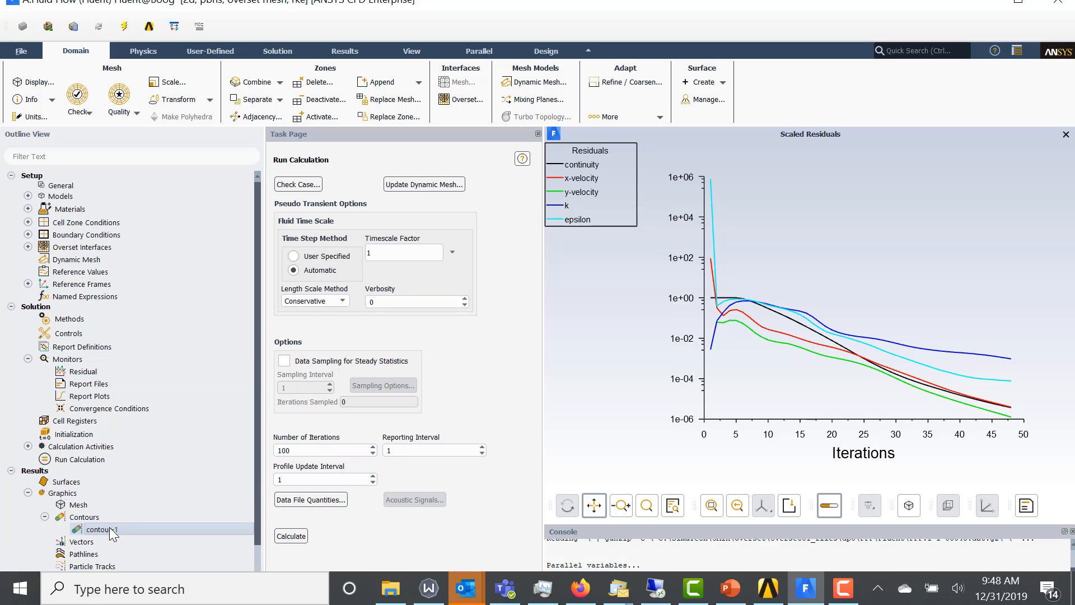
Step: Display contour-1 of Velocity Magnitude with the overset mesh drawn over the square-void wake
double_click(100, 528)
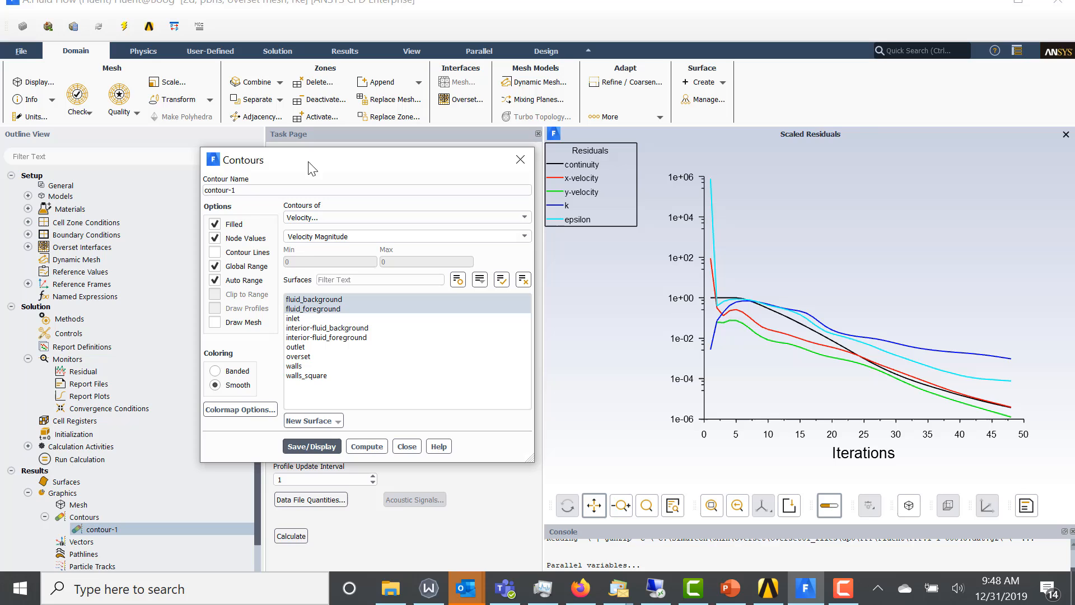
left_click(311, 446)
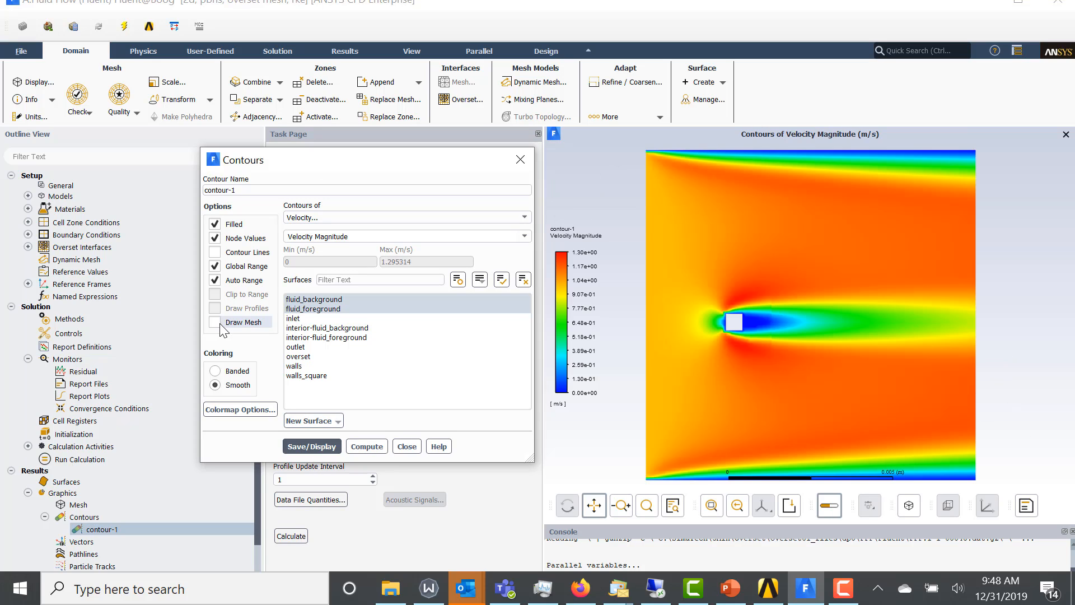
left_click(215, 323)
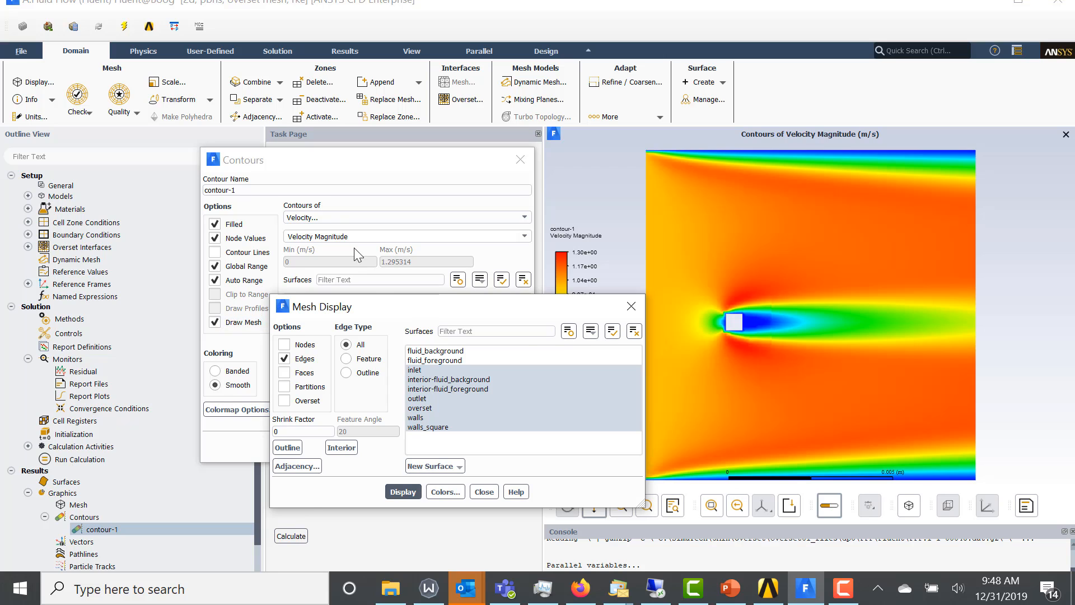
left_click(403, 491)
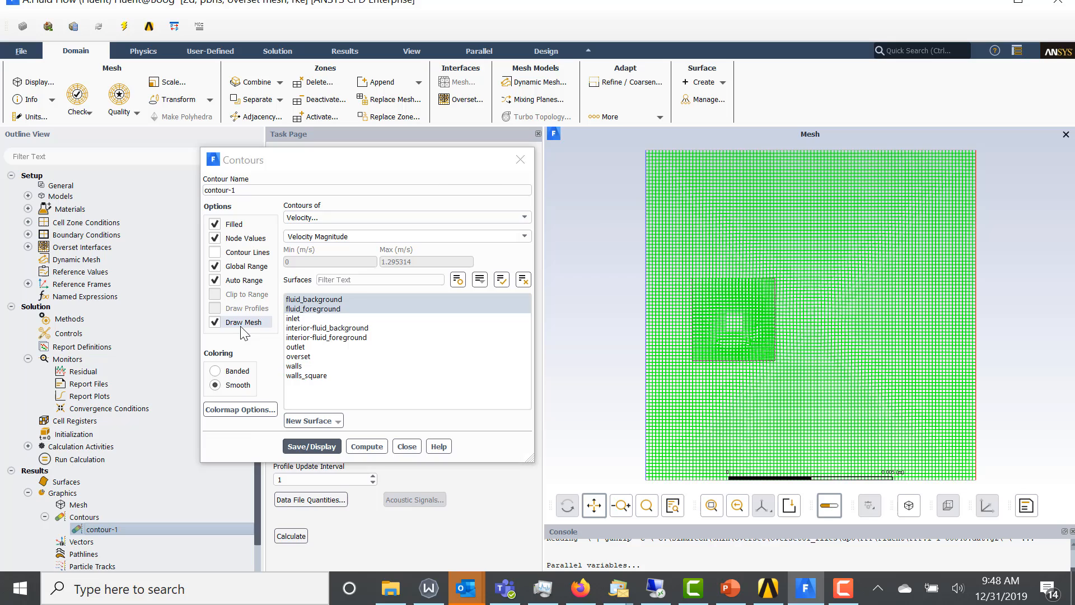
left_click(242, 323)
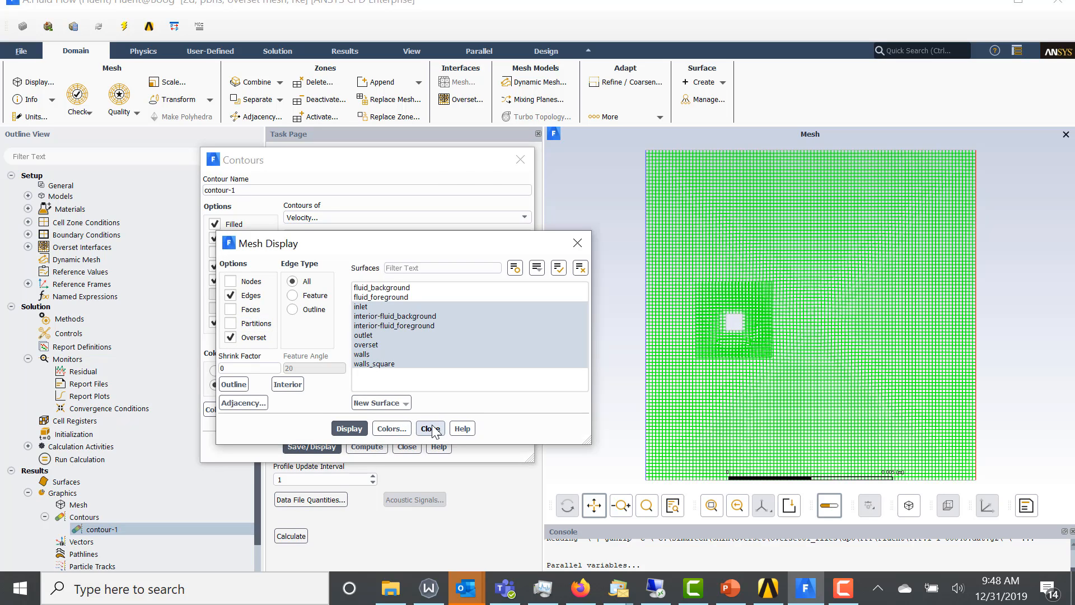
left_click(430, 428)
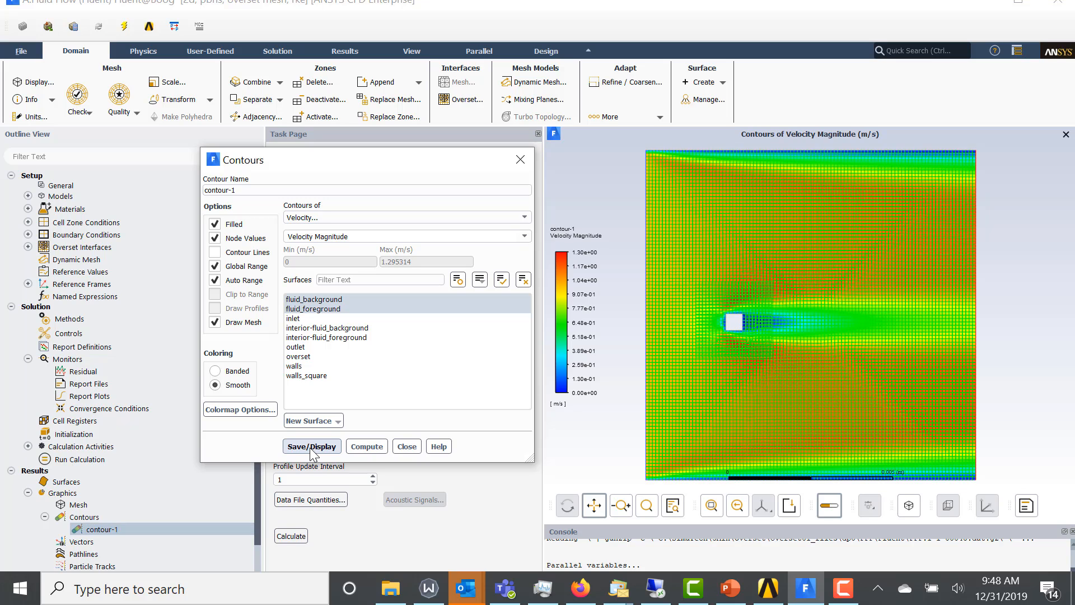